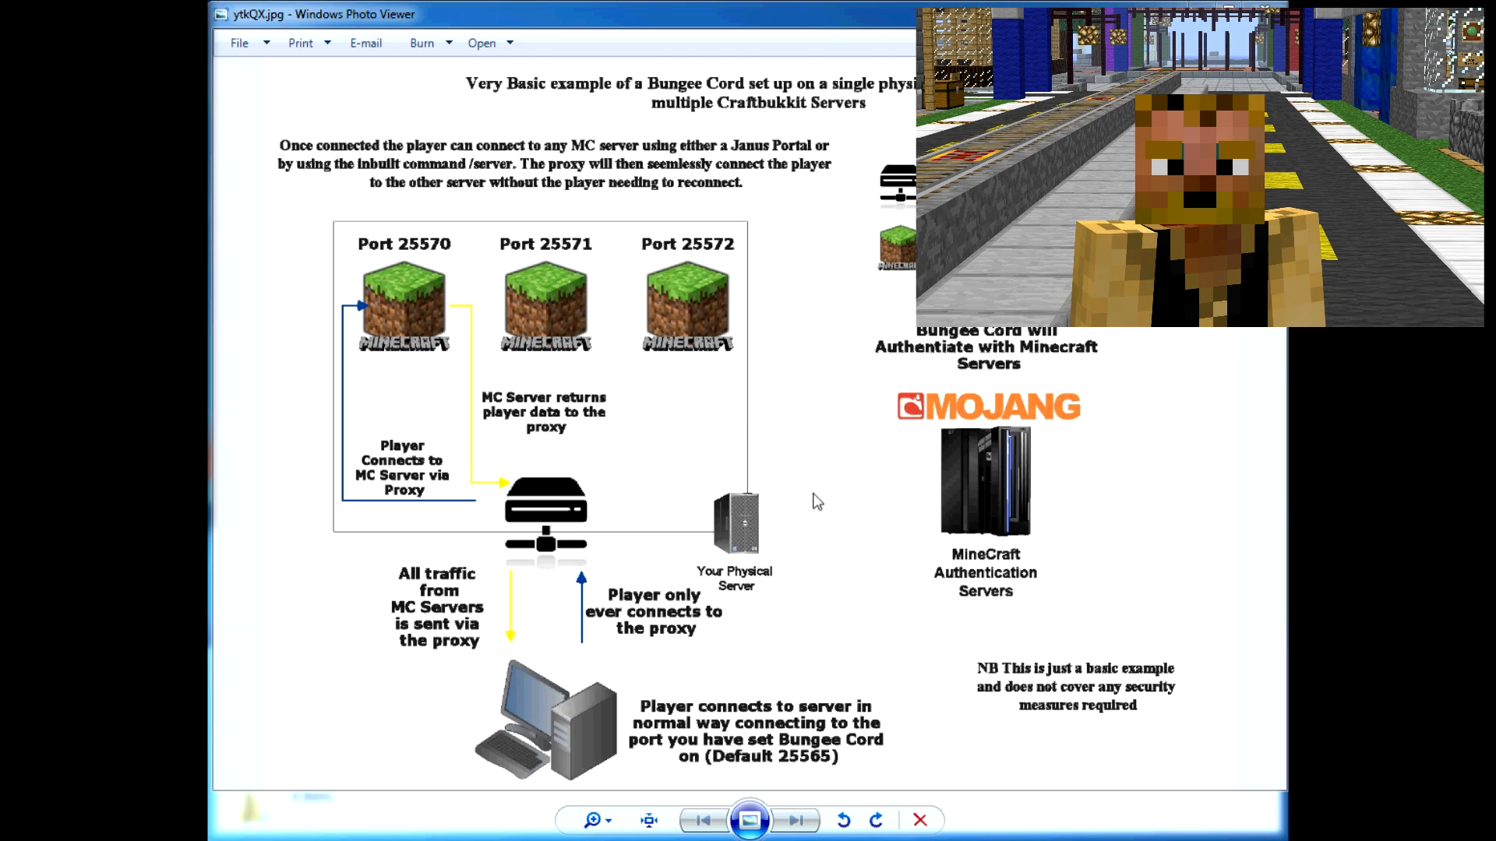
{"action": "mouse_move", "coordinate": [561, 580]}
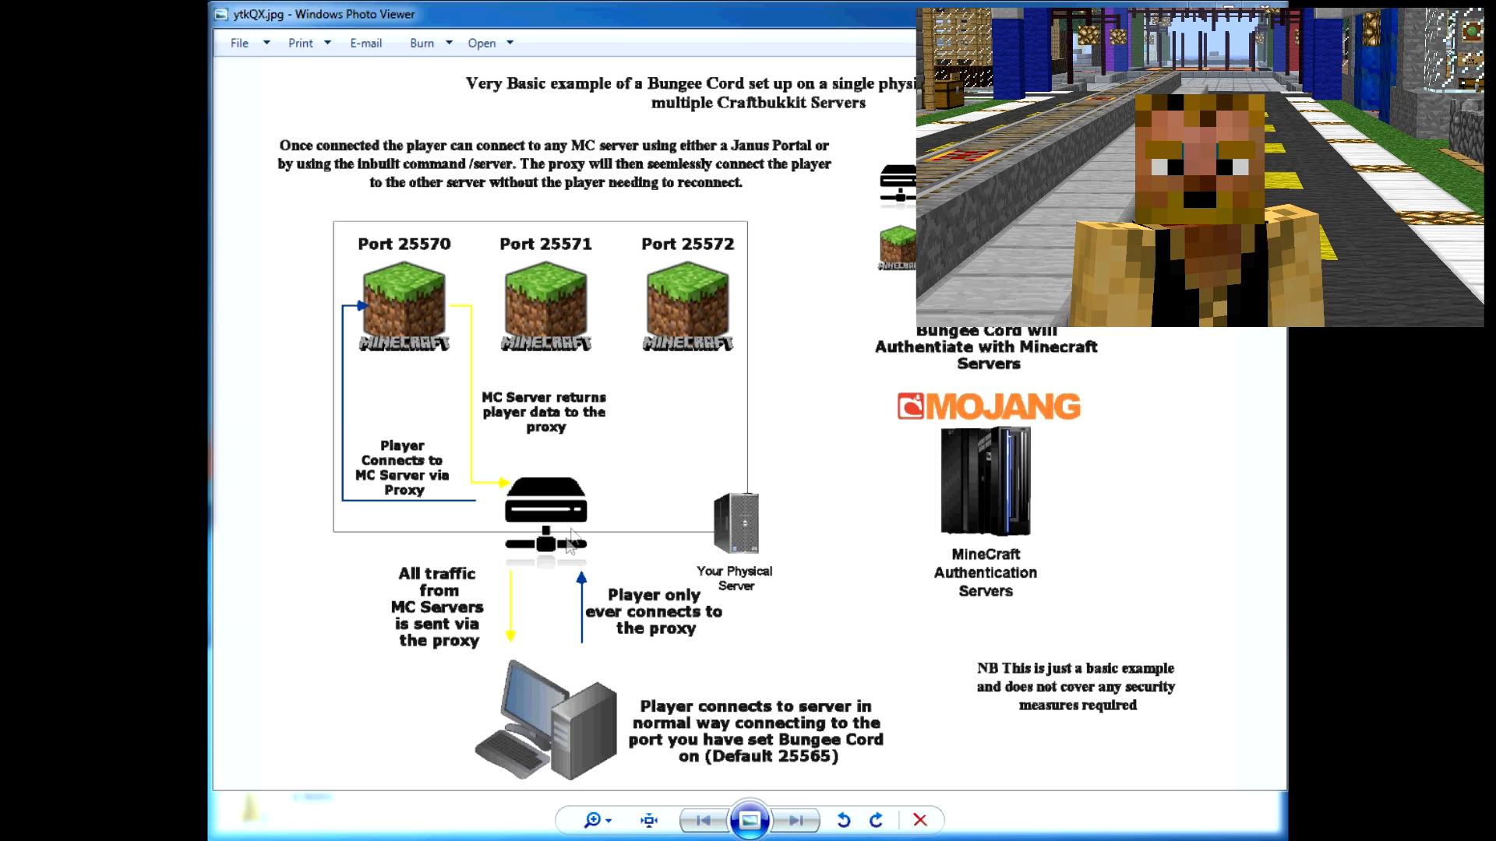
{"action": "mouse_move", "coordinate": [693, 351]}
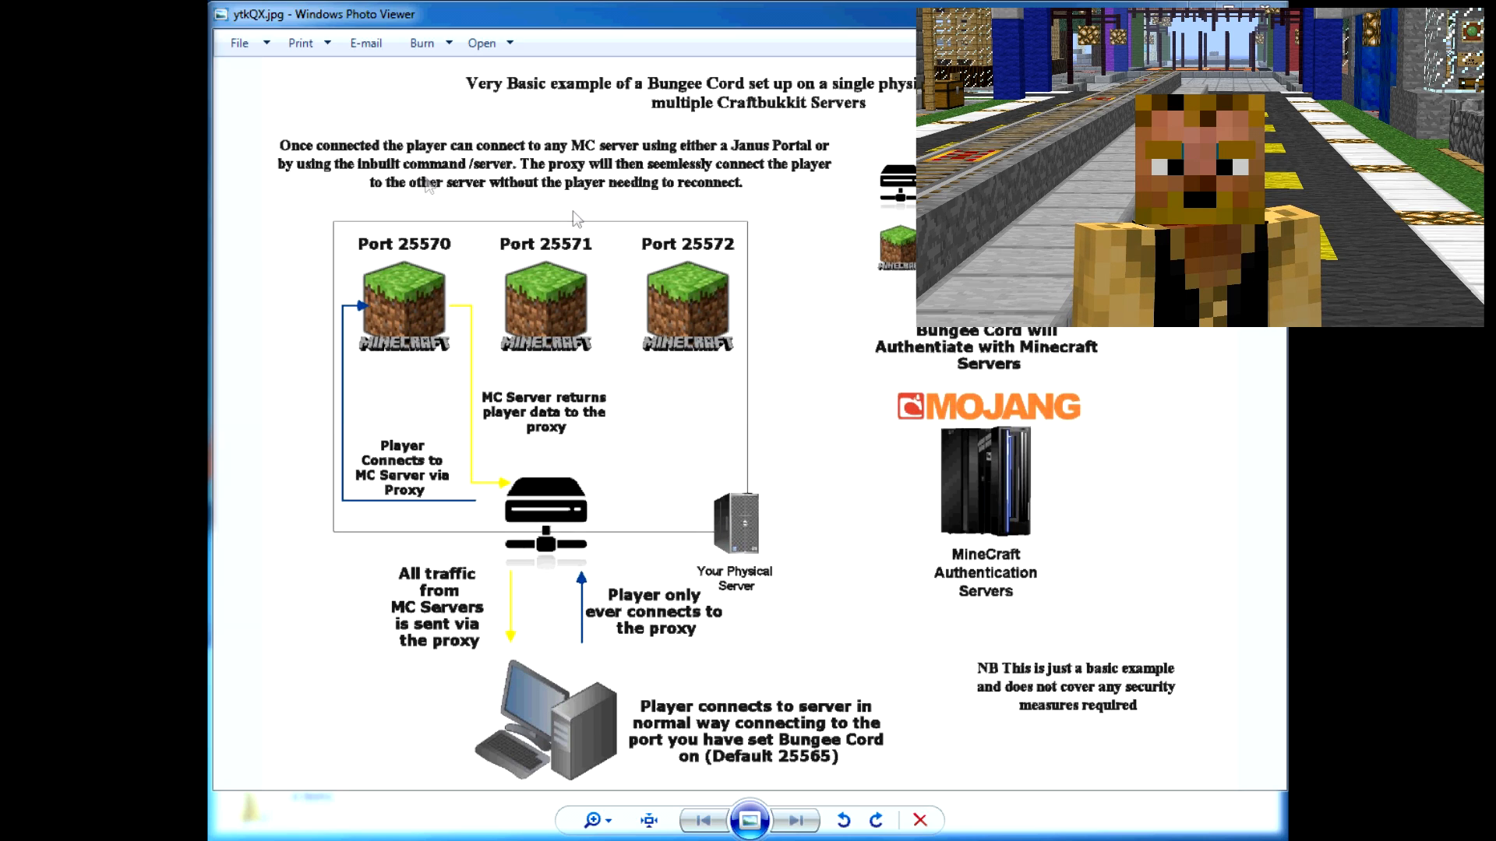
{"action": "mouse_move", "coordinate": [430, 309]}
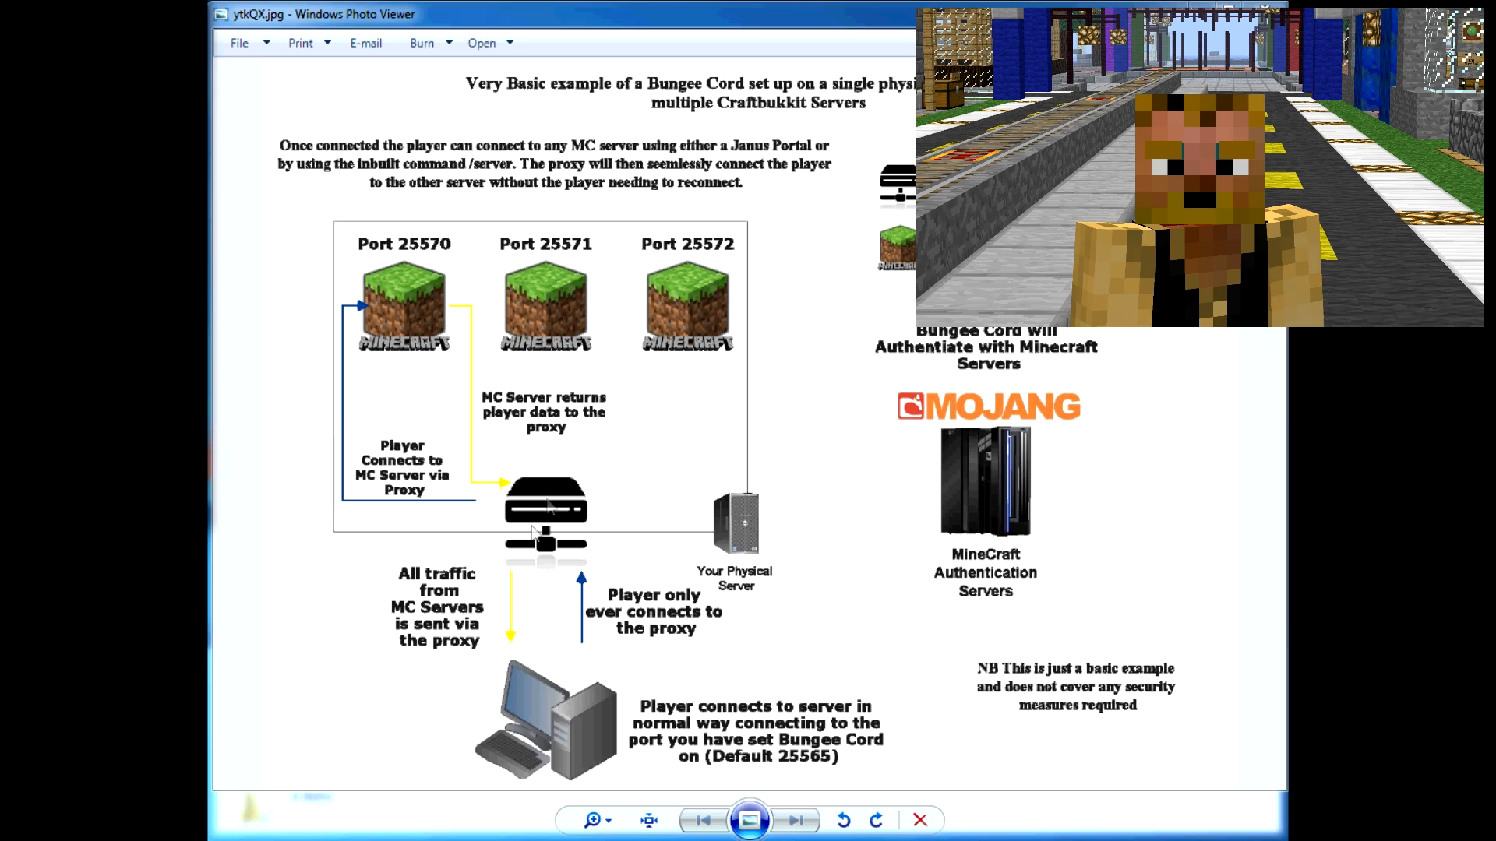
{"action": "mouse_move", "coordinate": [522, 296]}
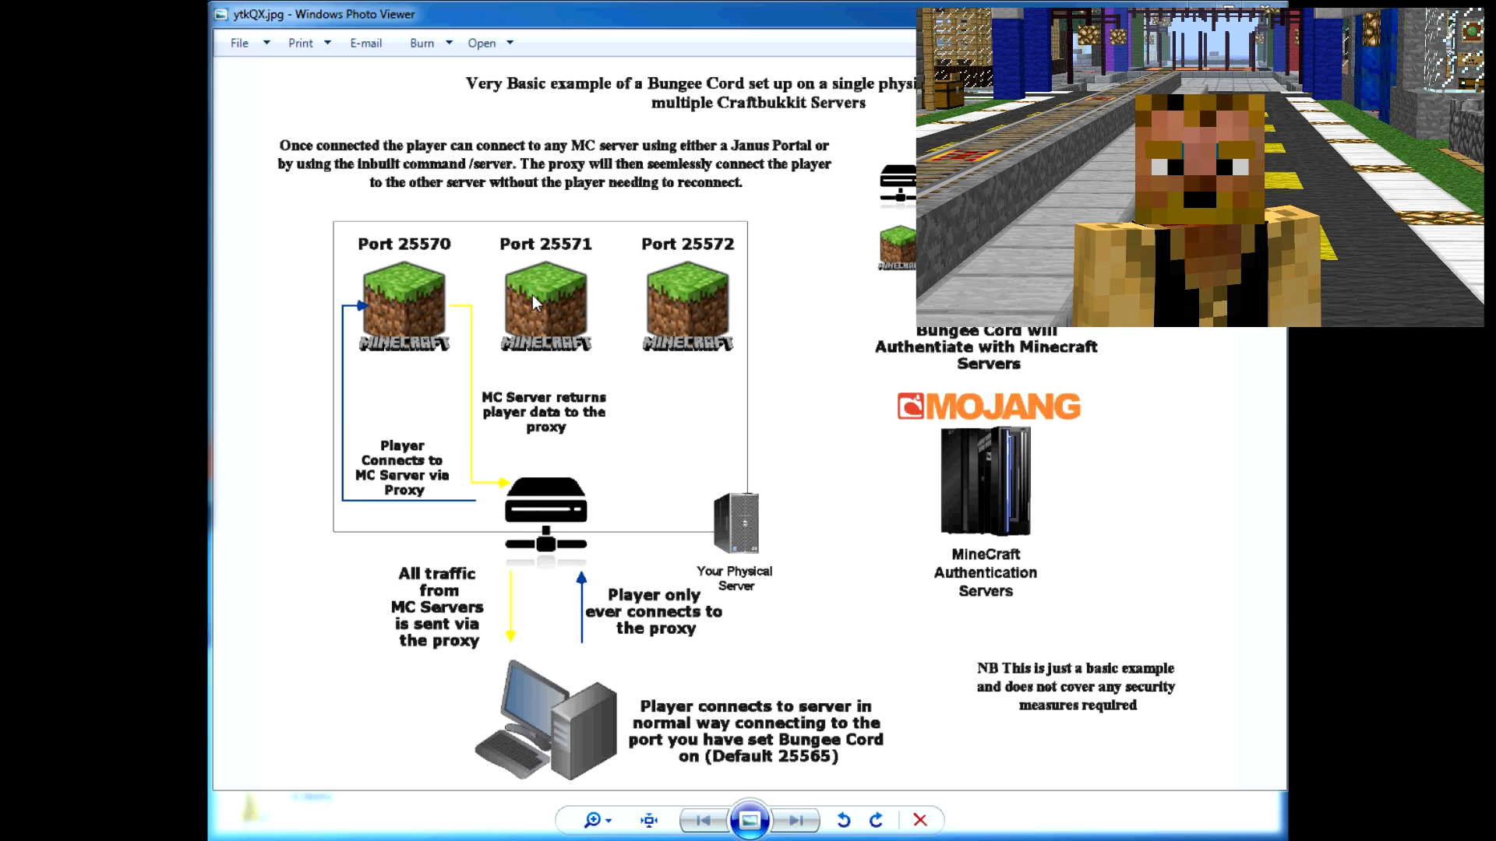
{"action": "mouse_move", "coordinate": [469, 312]}
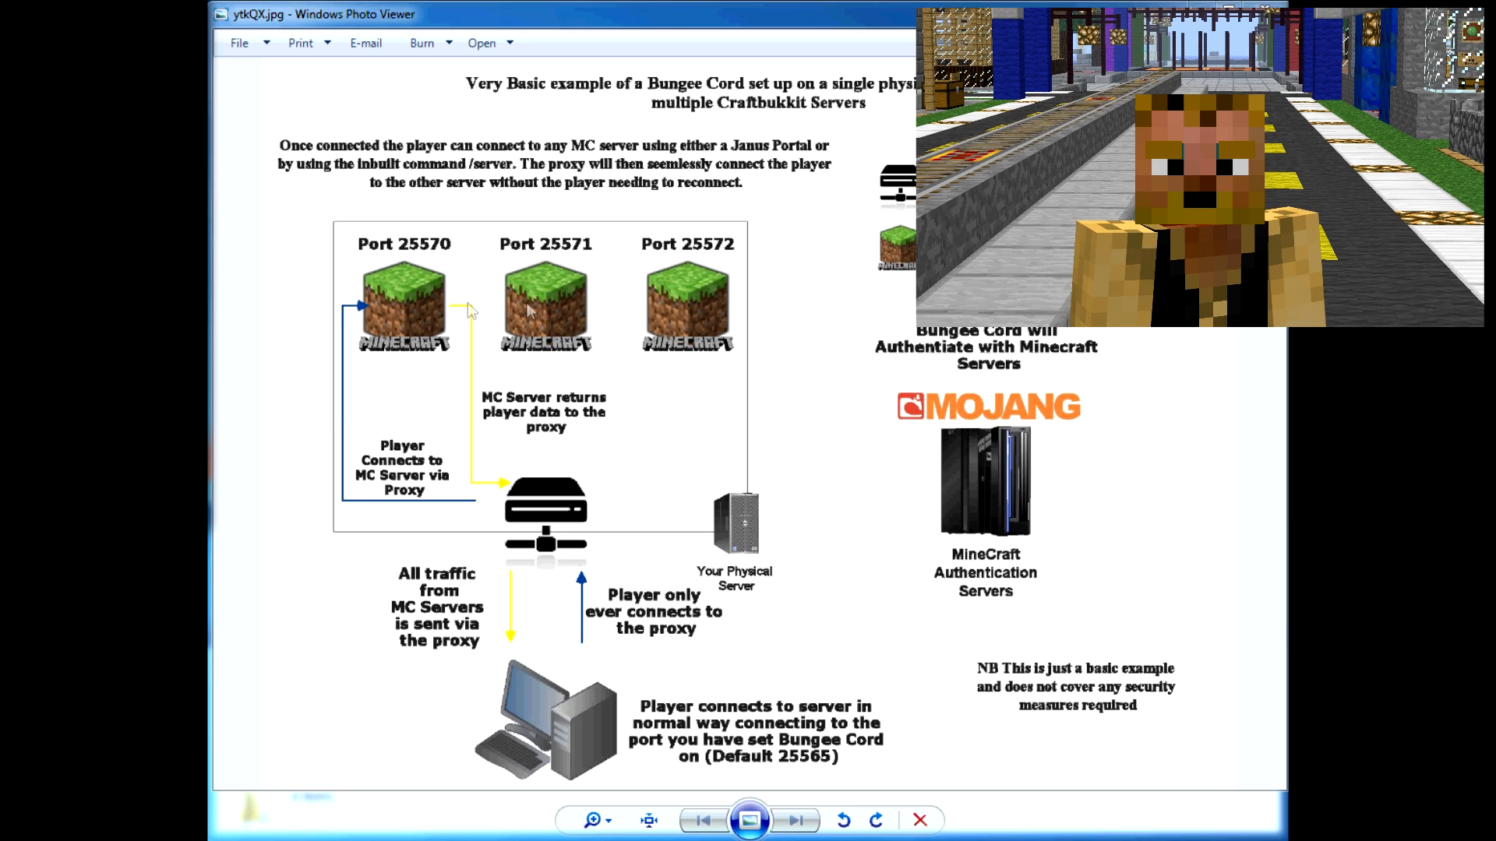
{"action": "mouse_move", "coordinate": [503, 313]}
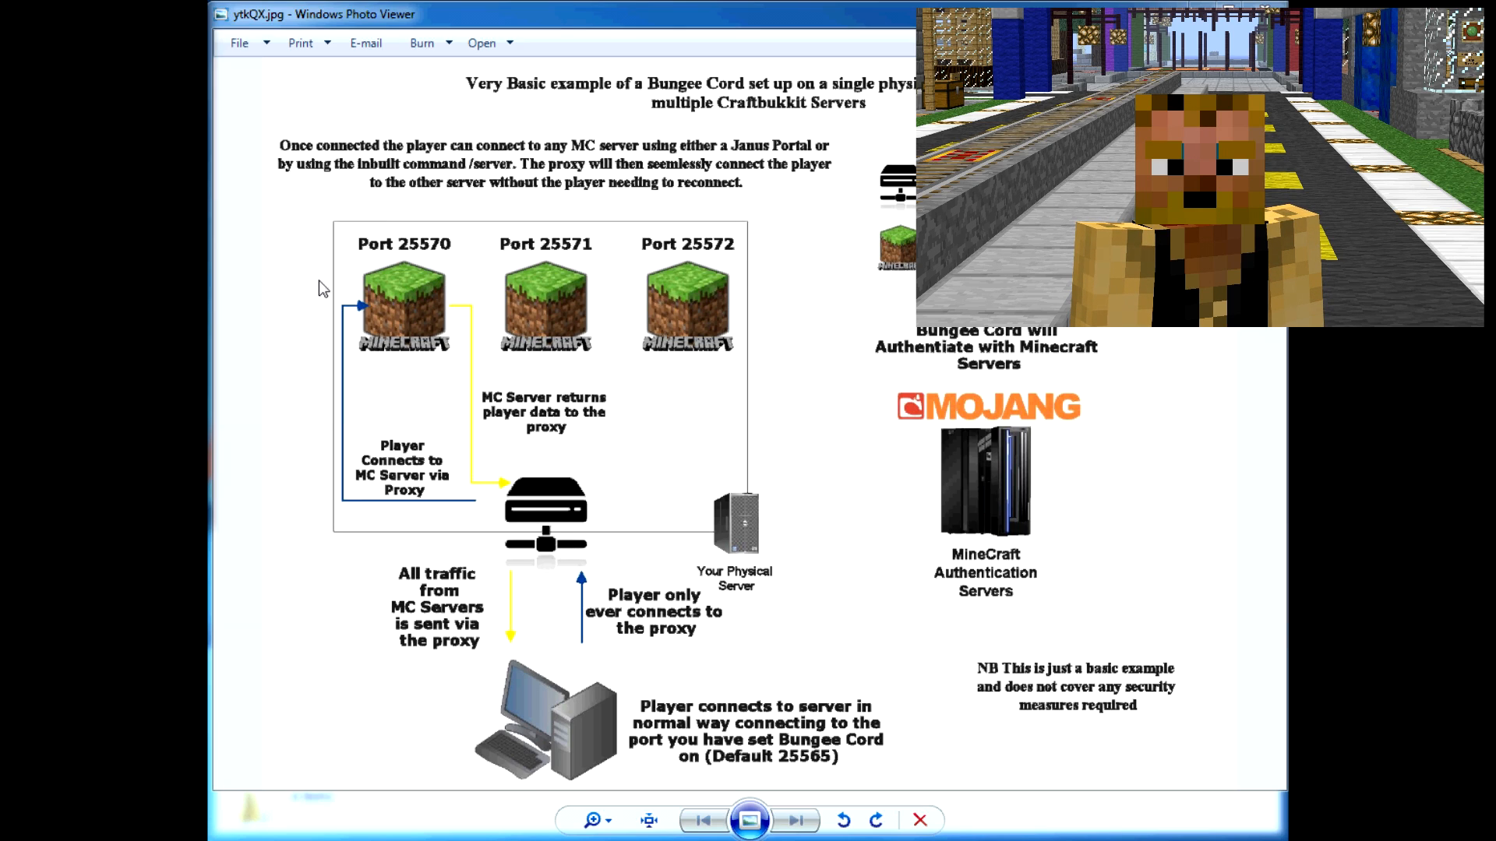
{"action": "mouse_move", "coordinate": [557, 503]}
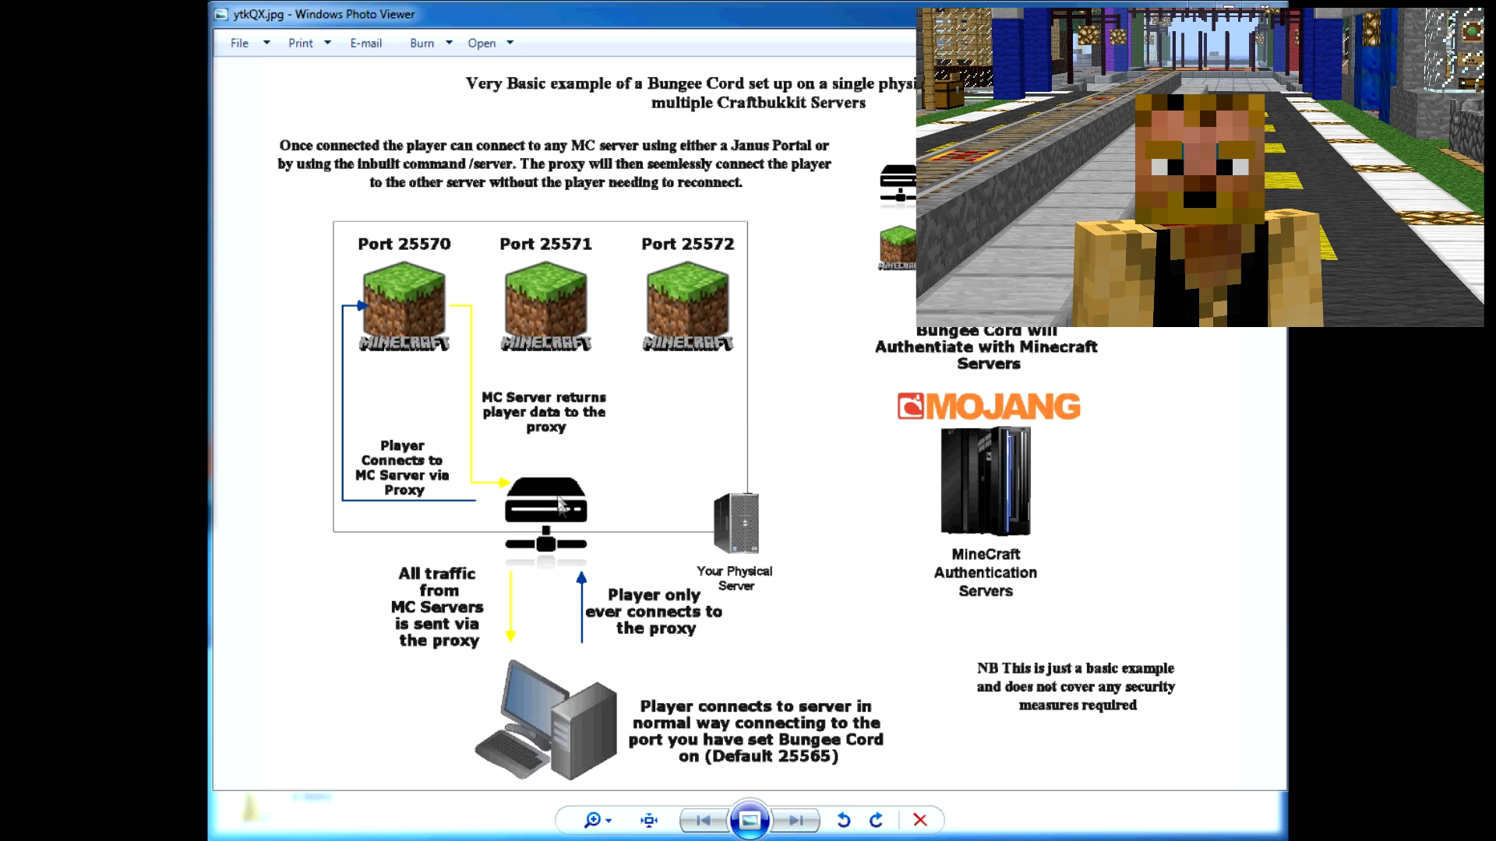
{"action": "mouse_move", "coordinate": [957, 483]}
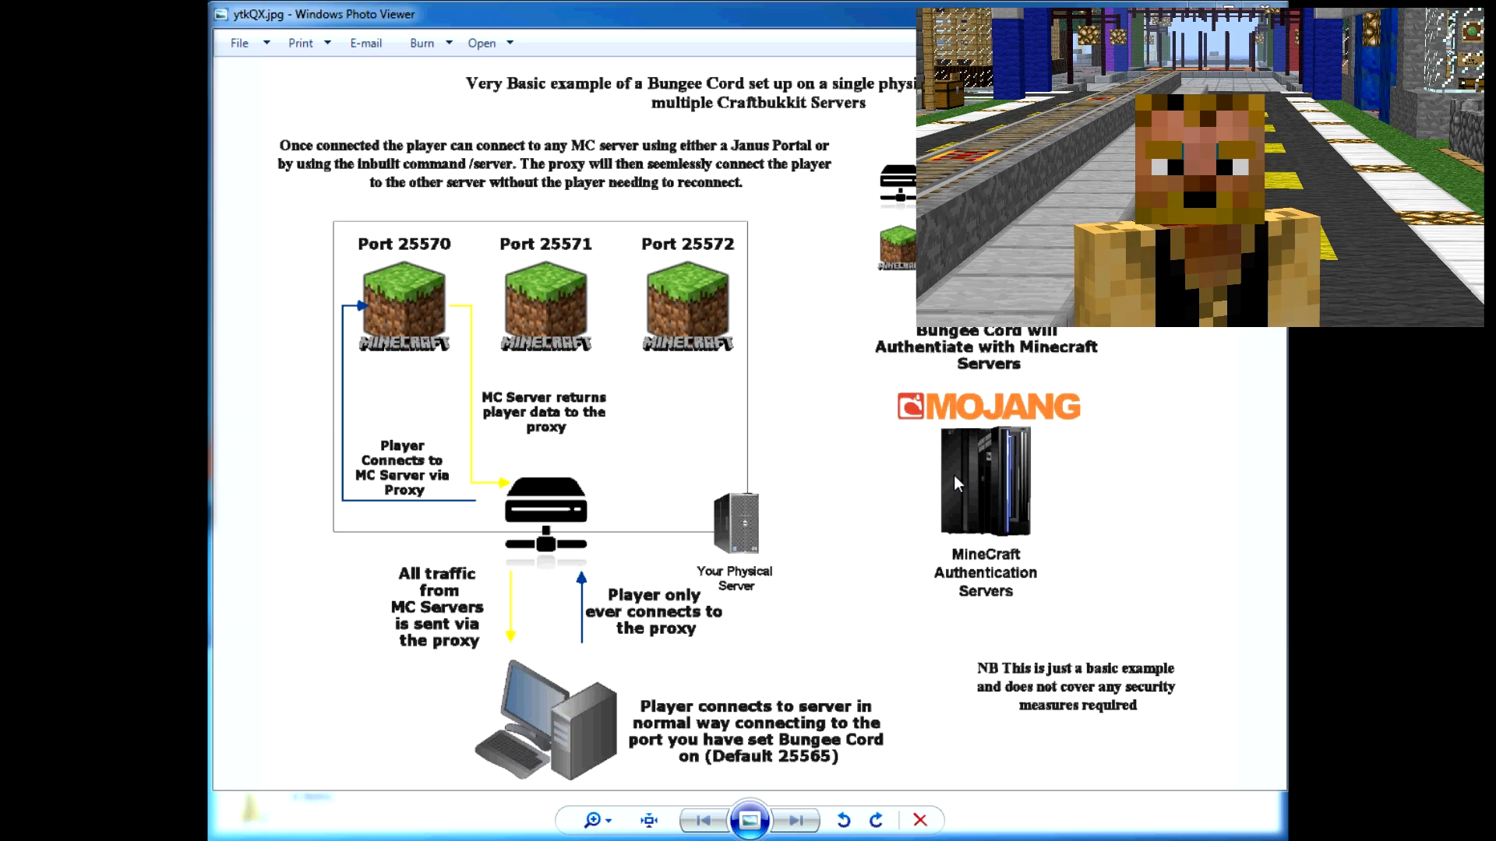
{"action": "mouse_move", "coordinate": [763, 770]}
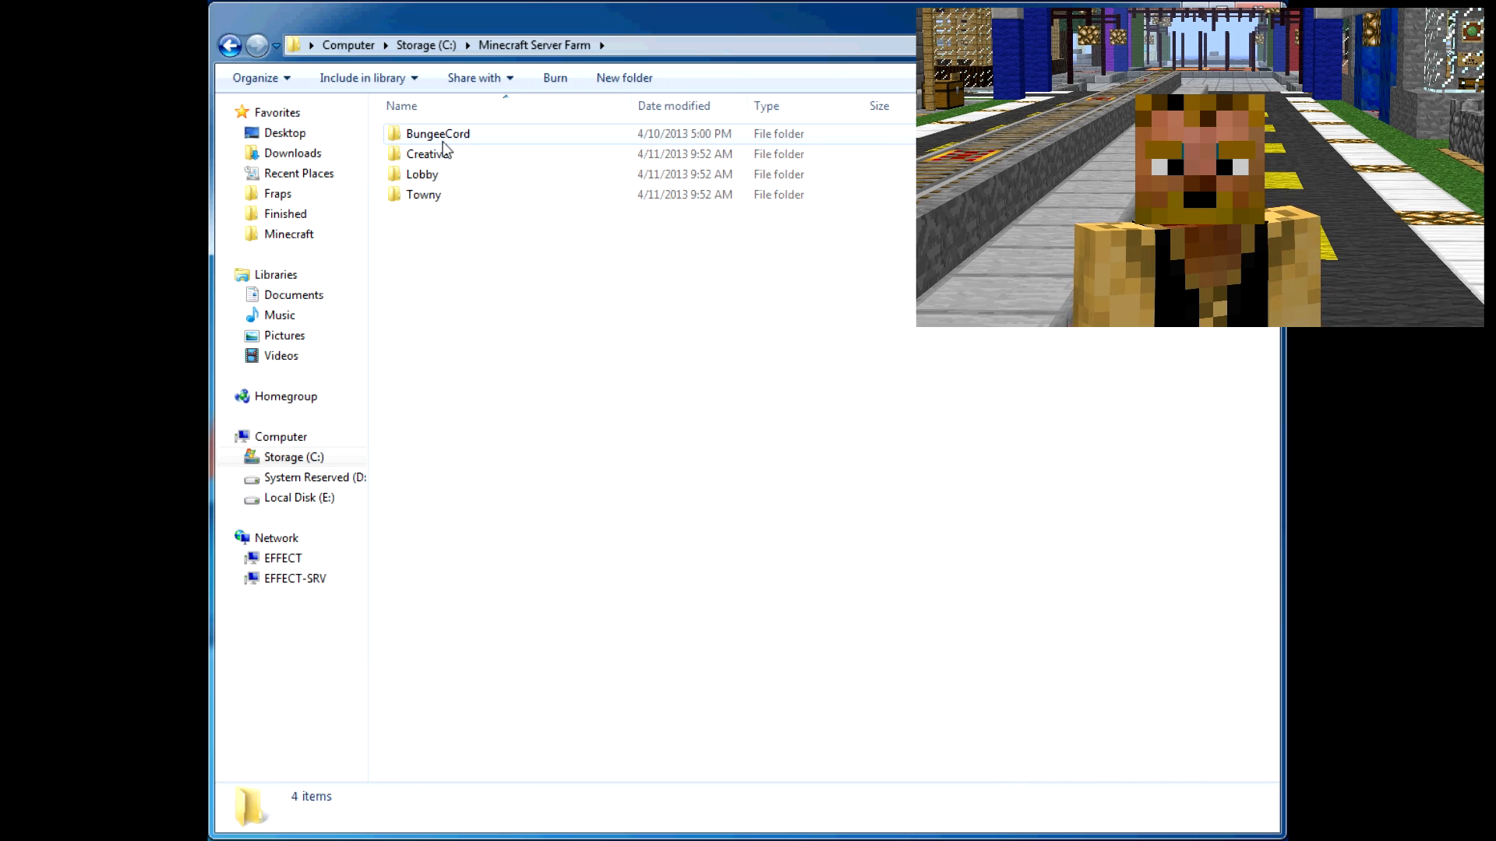
Open the BungeeCord folder and bring up the context menu for config.yml
{"action": "double_click", "coordinate": [438, 132]}
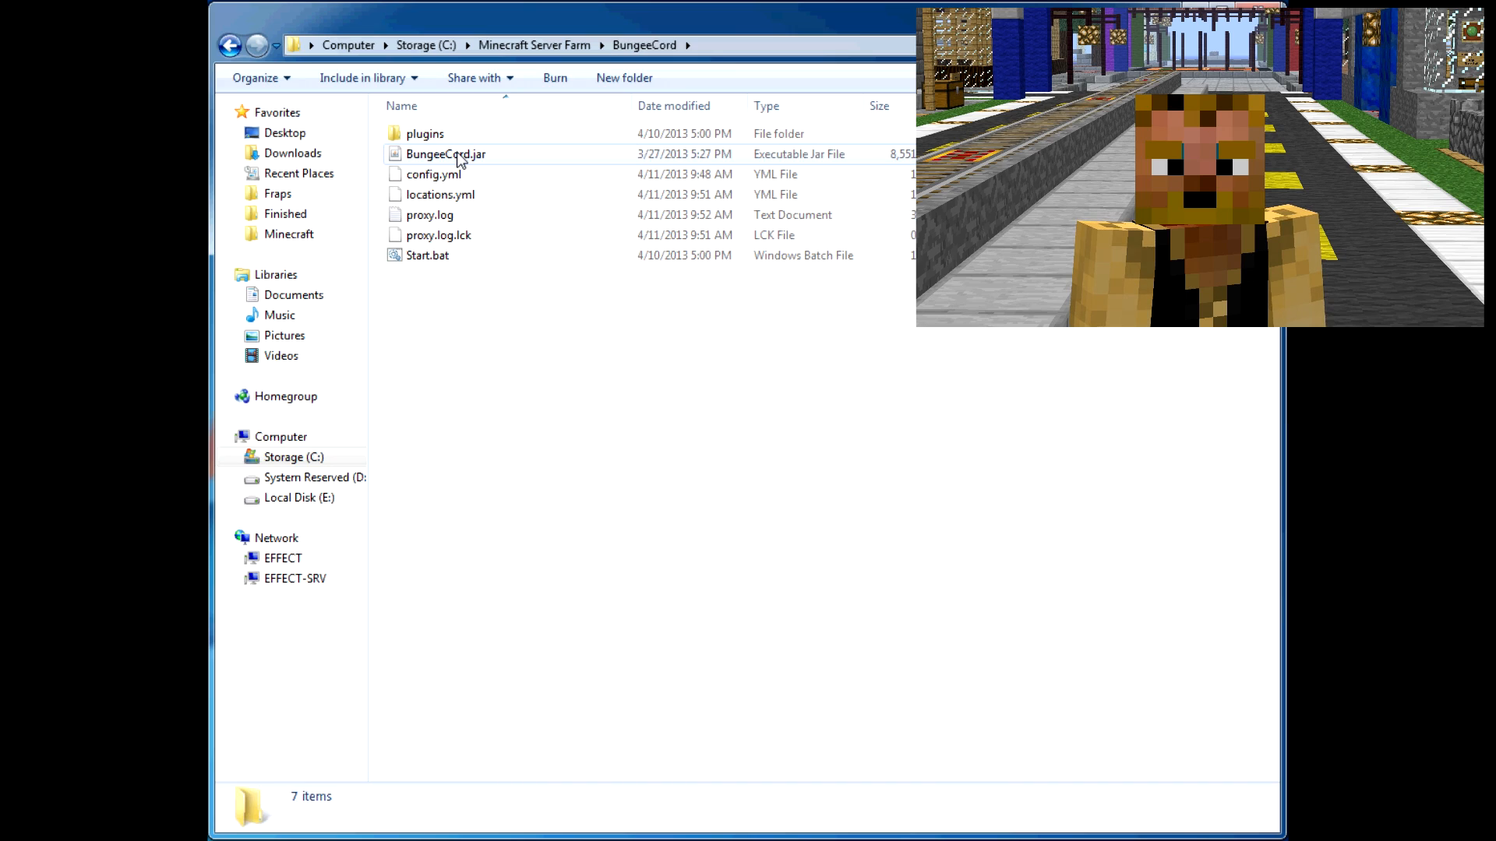
{"action": "right_click", "coordinate": [427, 254]}
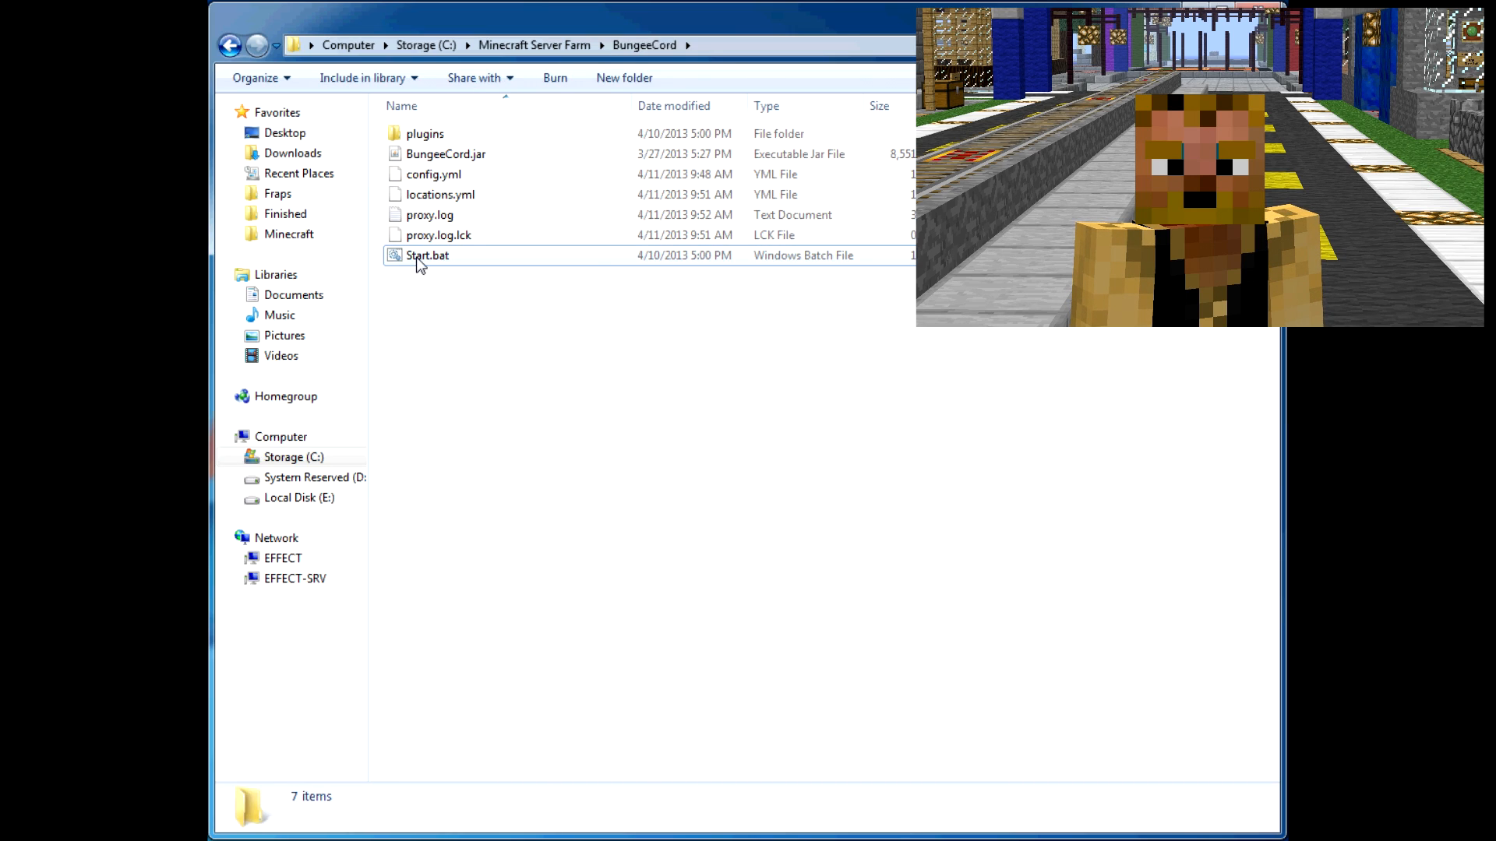
{"action": "mouse_move", "coordinate": [427, 254]}
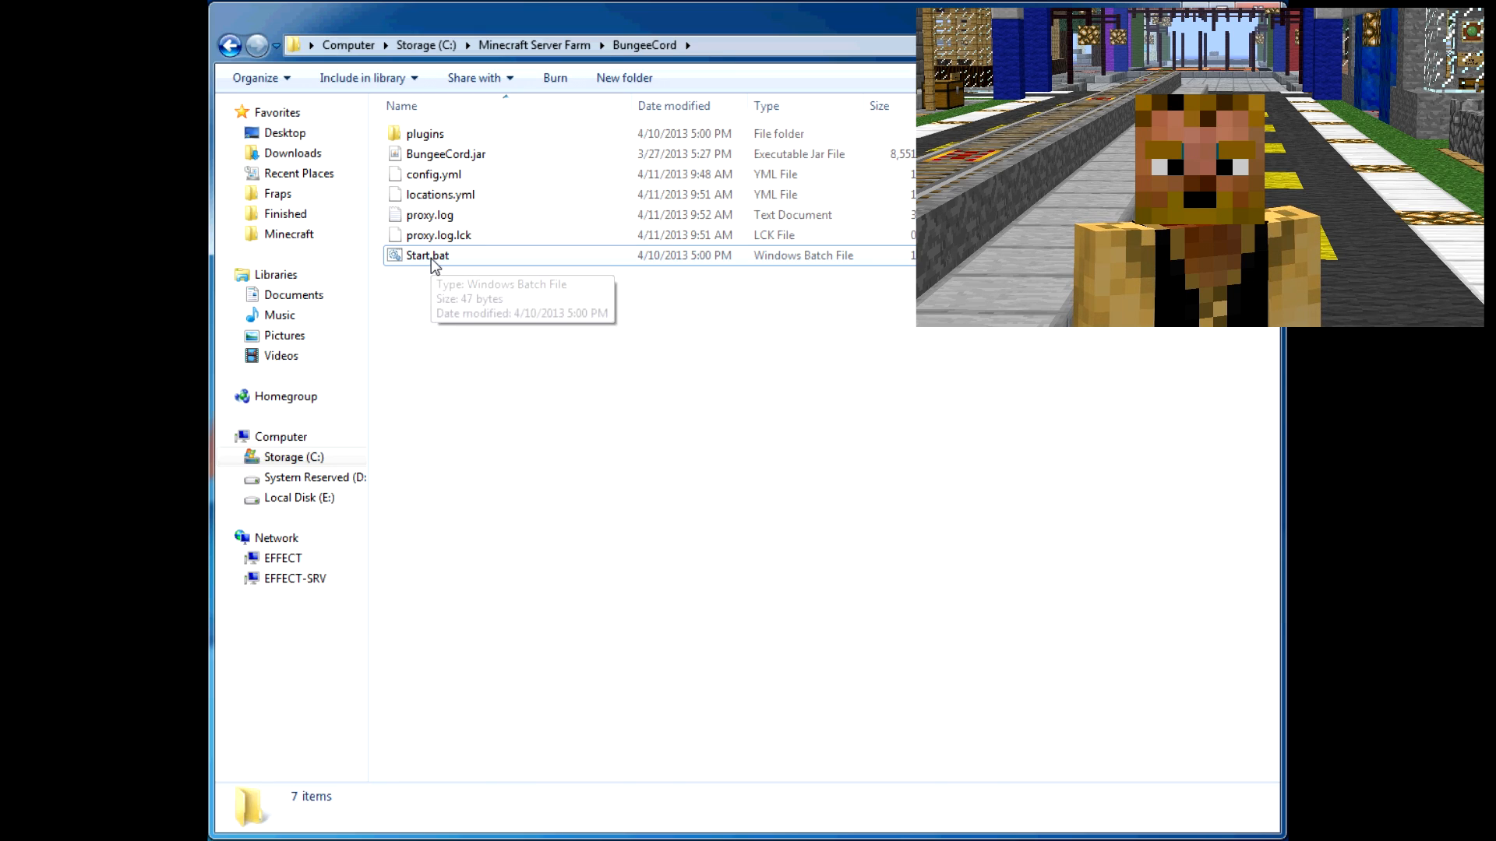
{"action": "right_click", "coordinate": [433, 173]}
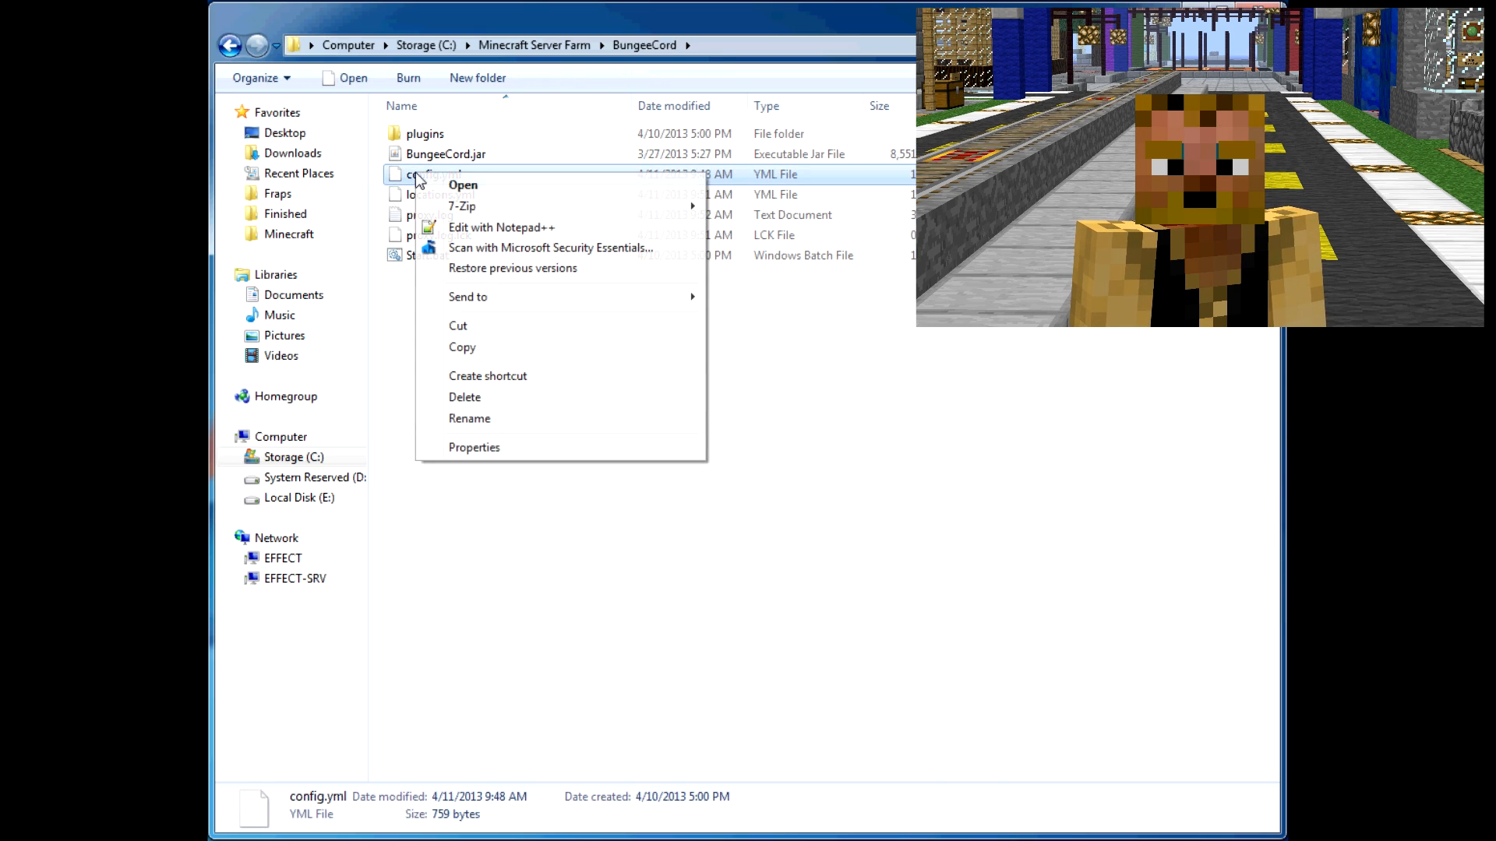
Open config.yml in Notepad++ and review the host listener port 25565 and default_server
{"action": "left_click", "coordinate": [500, 228]}
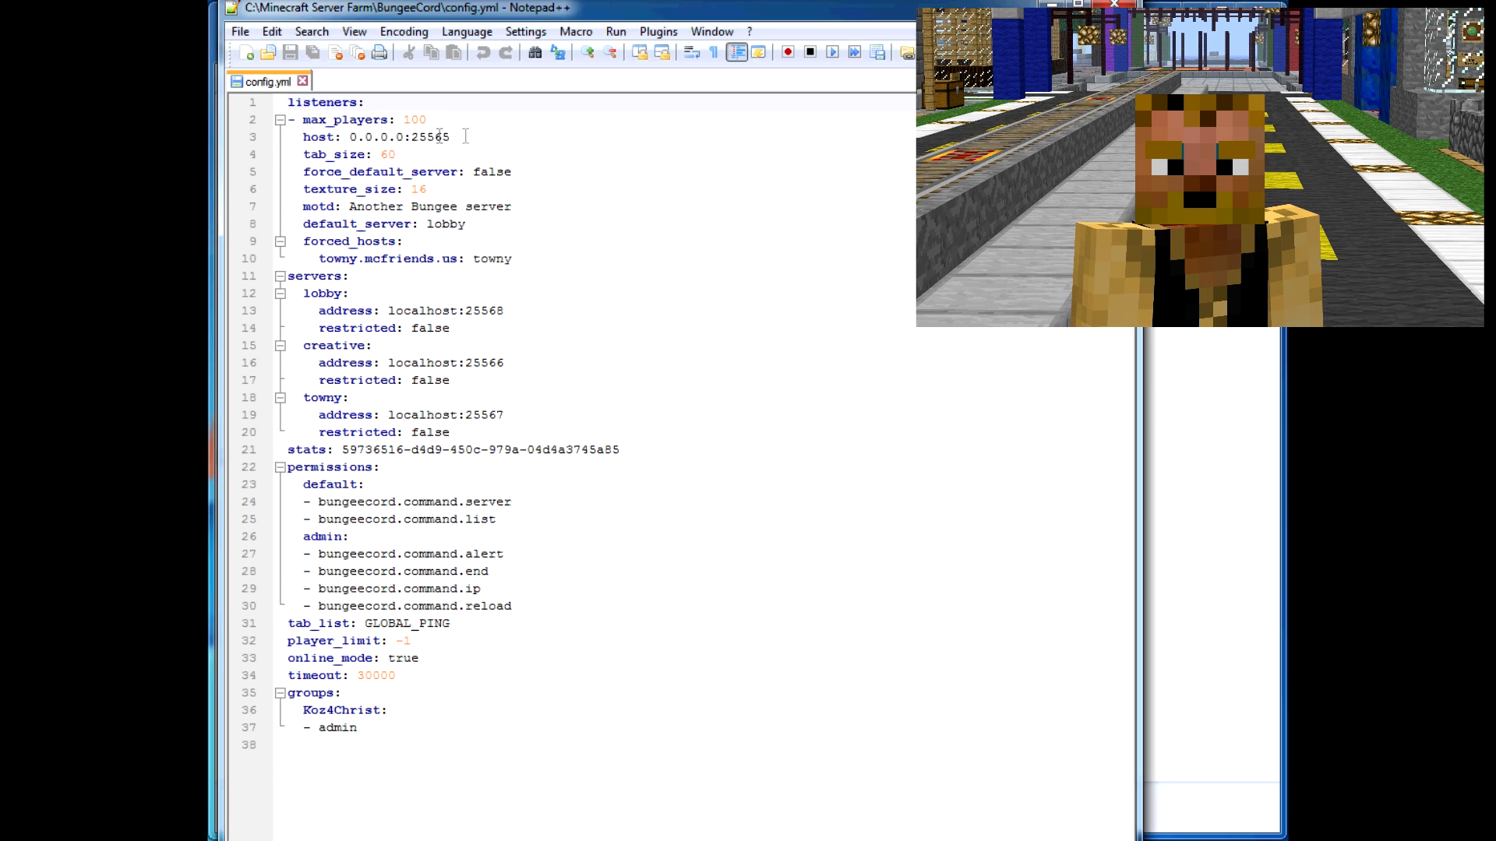
{"action": "double_click", "coordinate": [430, 137]}
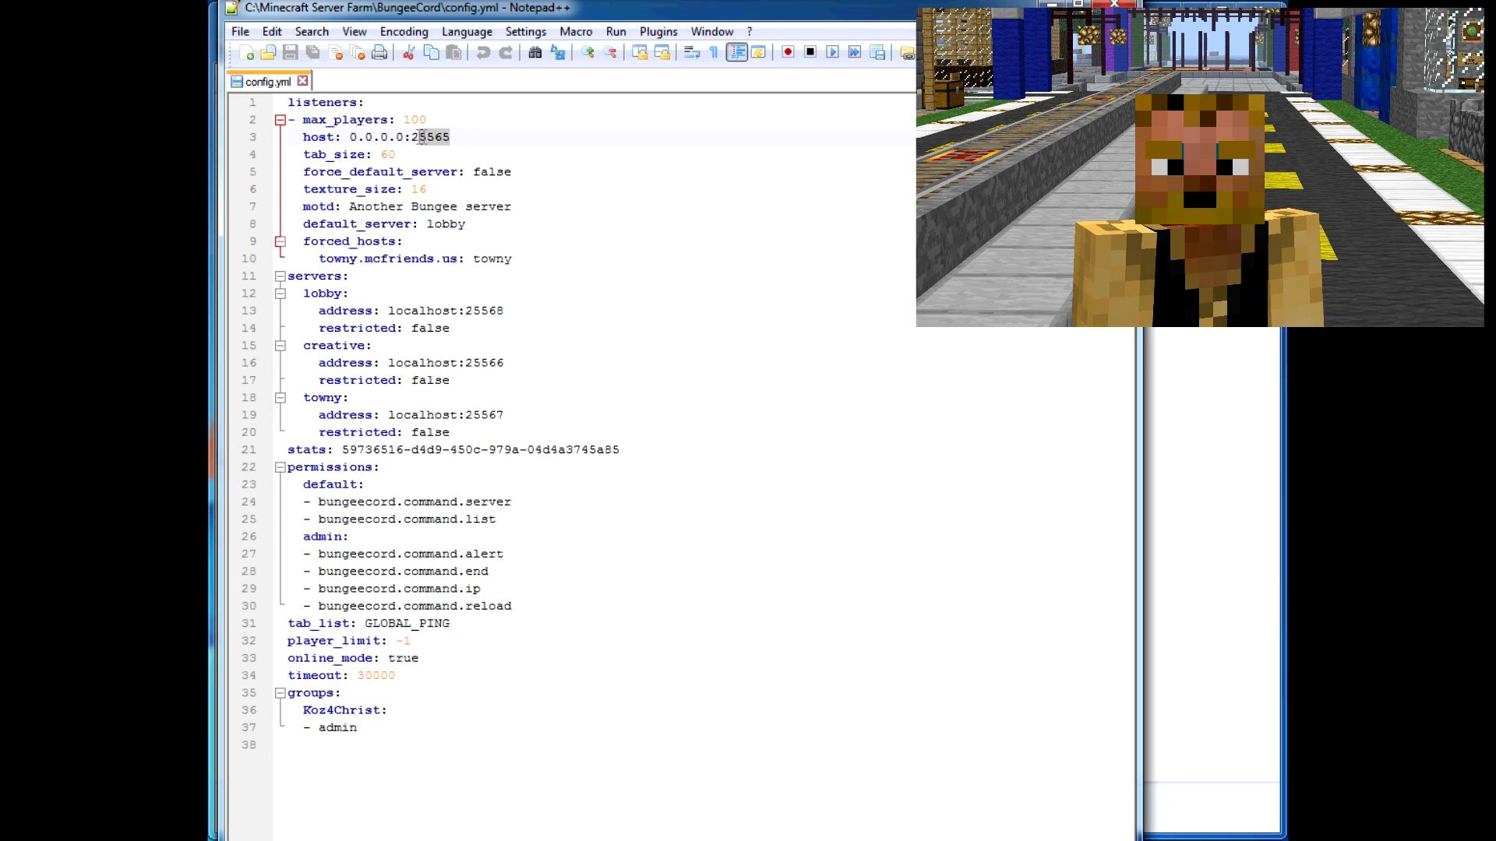
{"action": "double_click", "coordinate": [427, 137]}
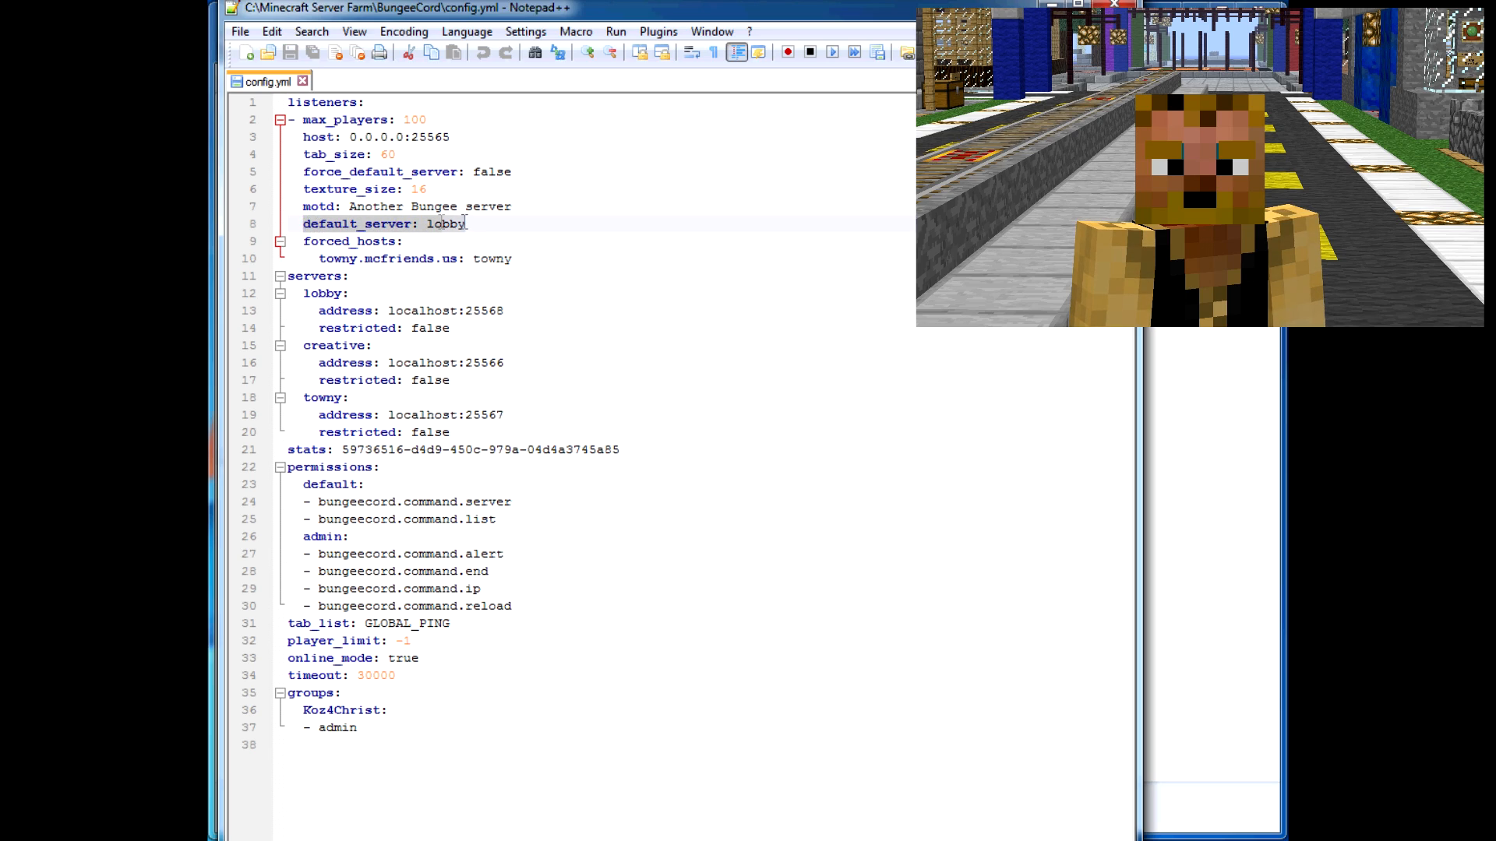
{"action": "double_click", "coordinate": [443, 223]}
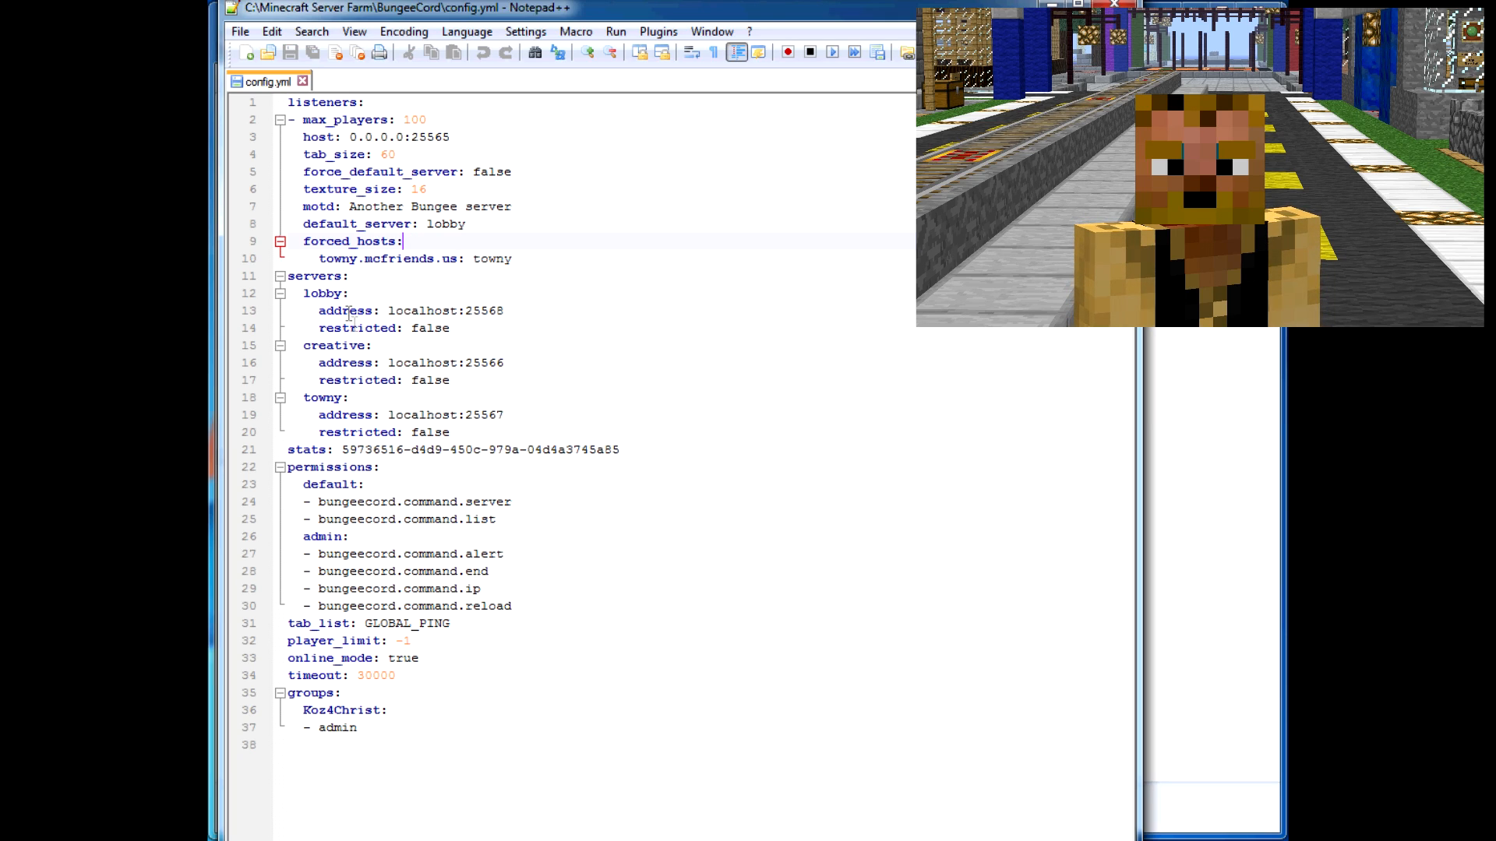
Review the lobby server address with port 25568, then clear the highlight
{"action": "double_click", "coordinate": [481, 310]}
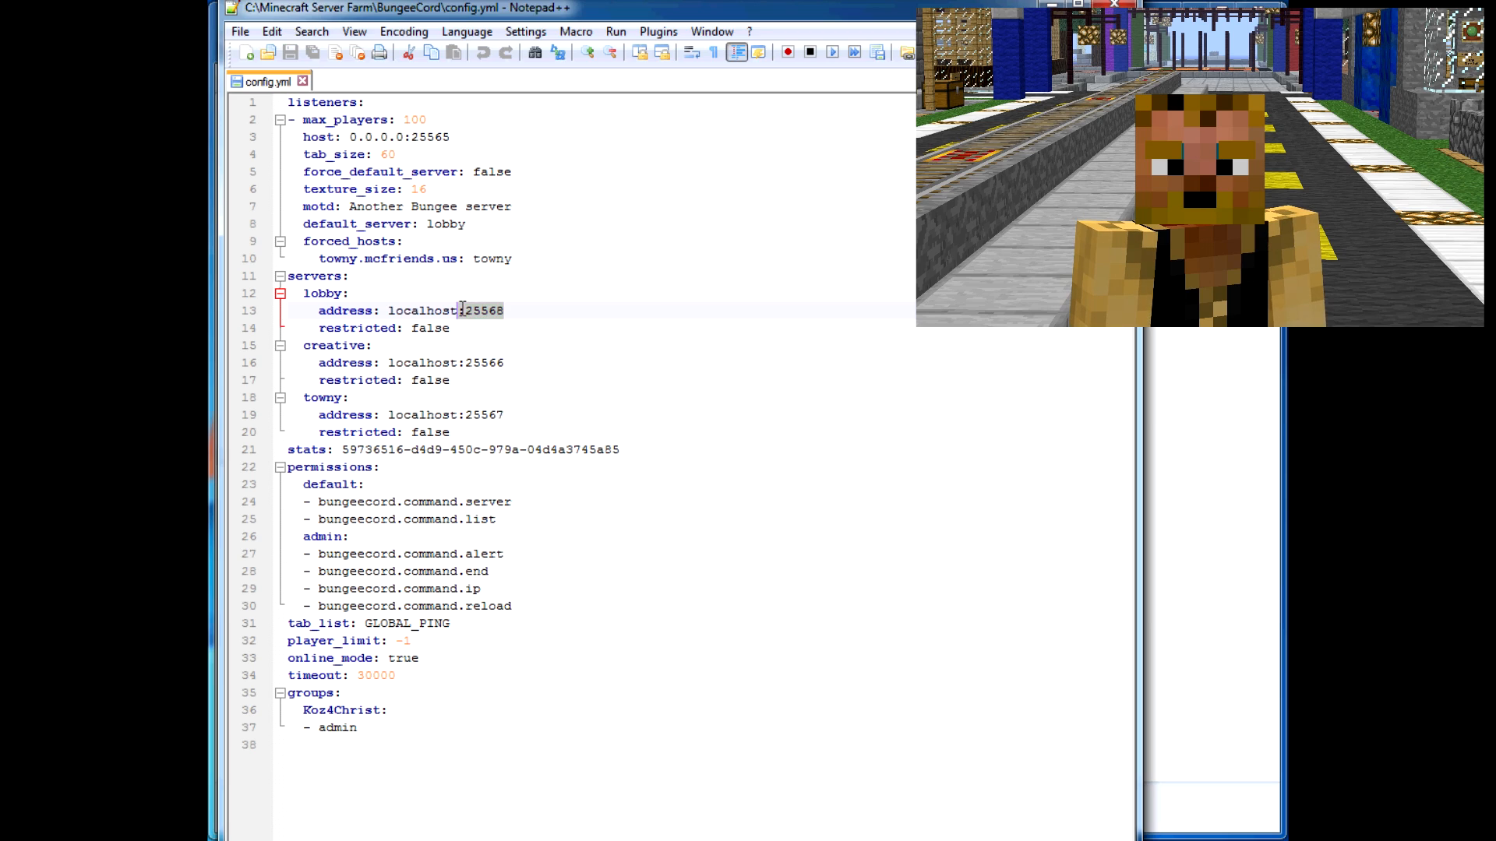
{"action": "double_click", "coordinate": [481, 310]}
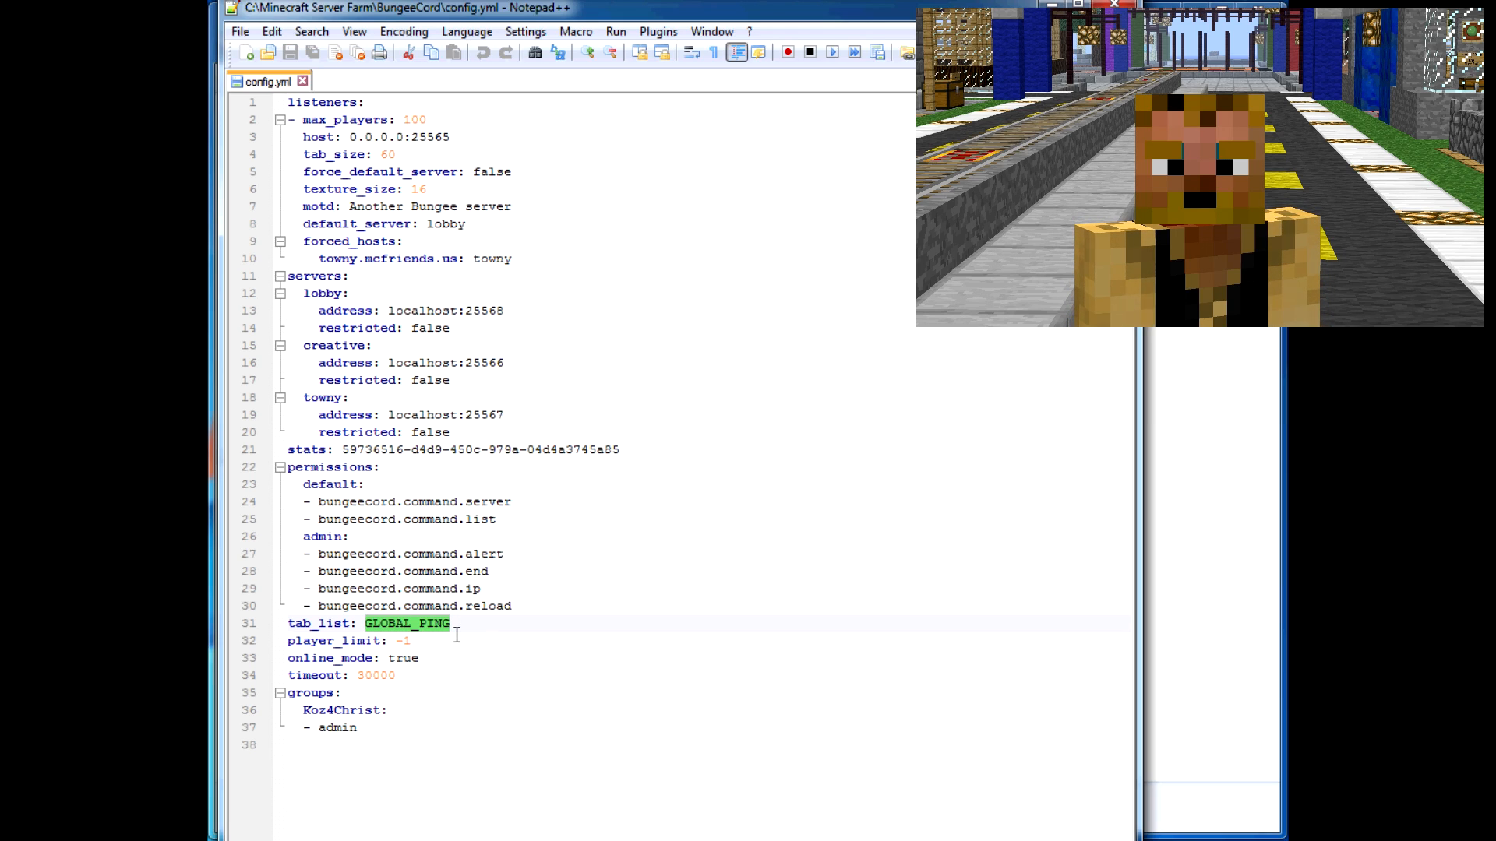
{"action": "left_click", "coordinate": [455, 623]}
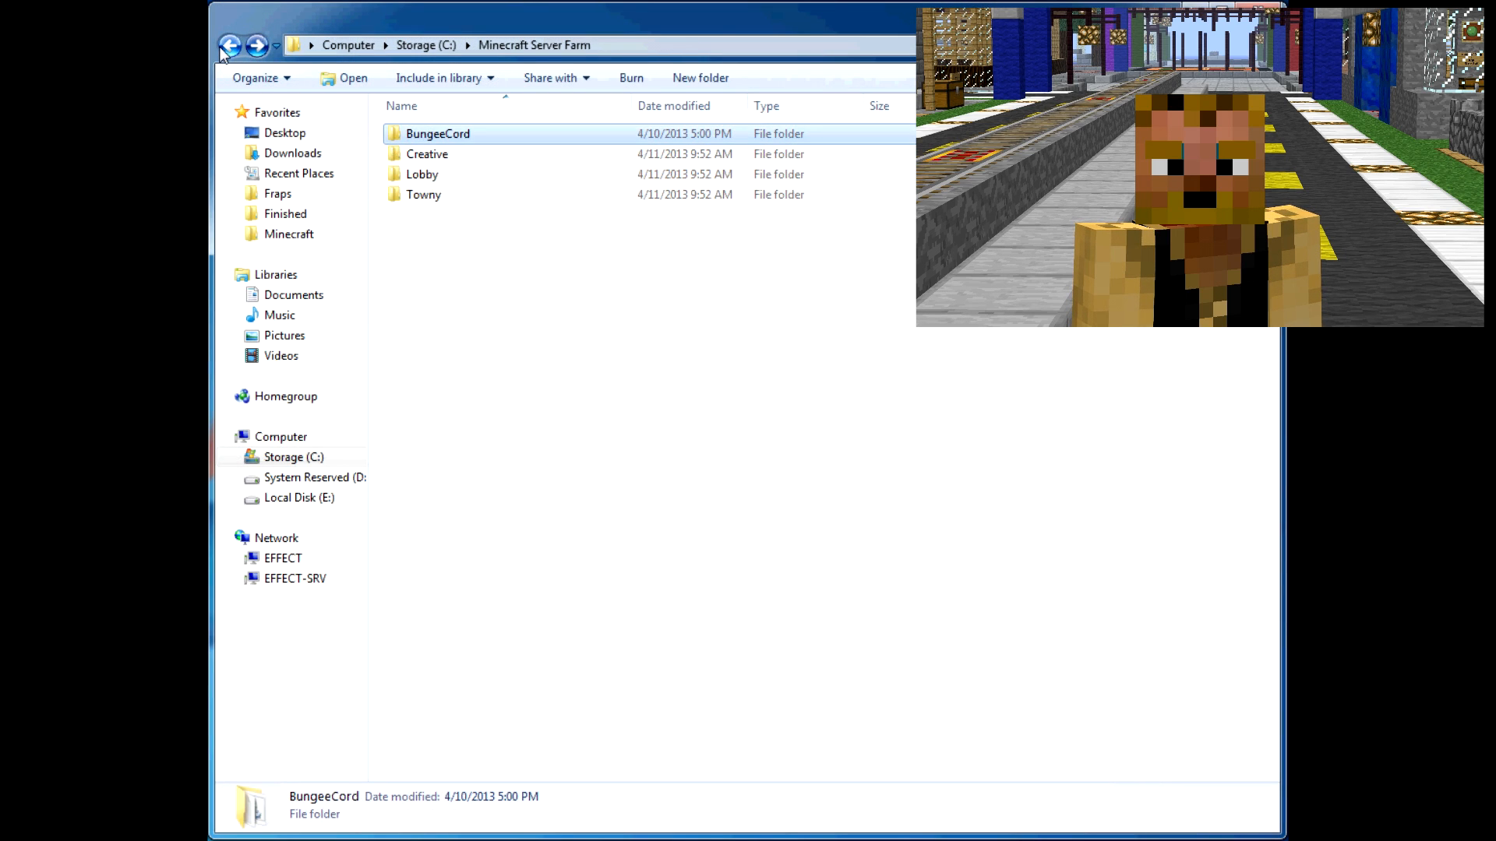
Open the Lobby folder's server.properties in Notepad++ via Edit with Notepad++
{"action": "double_click", "coordinate": [423, 173]}
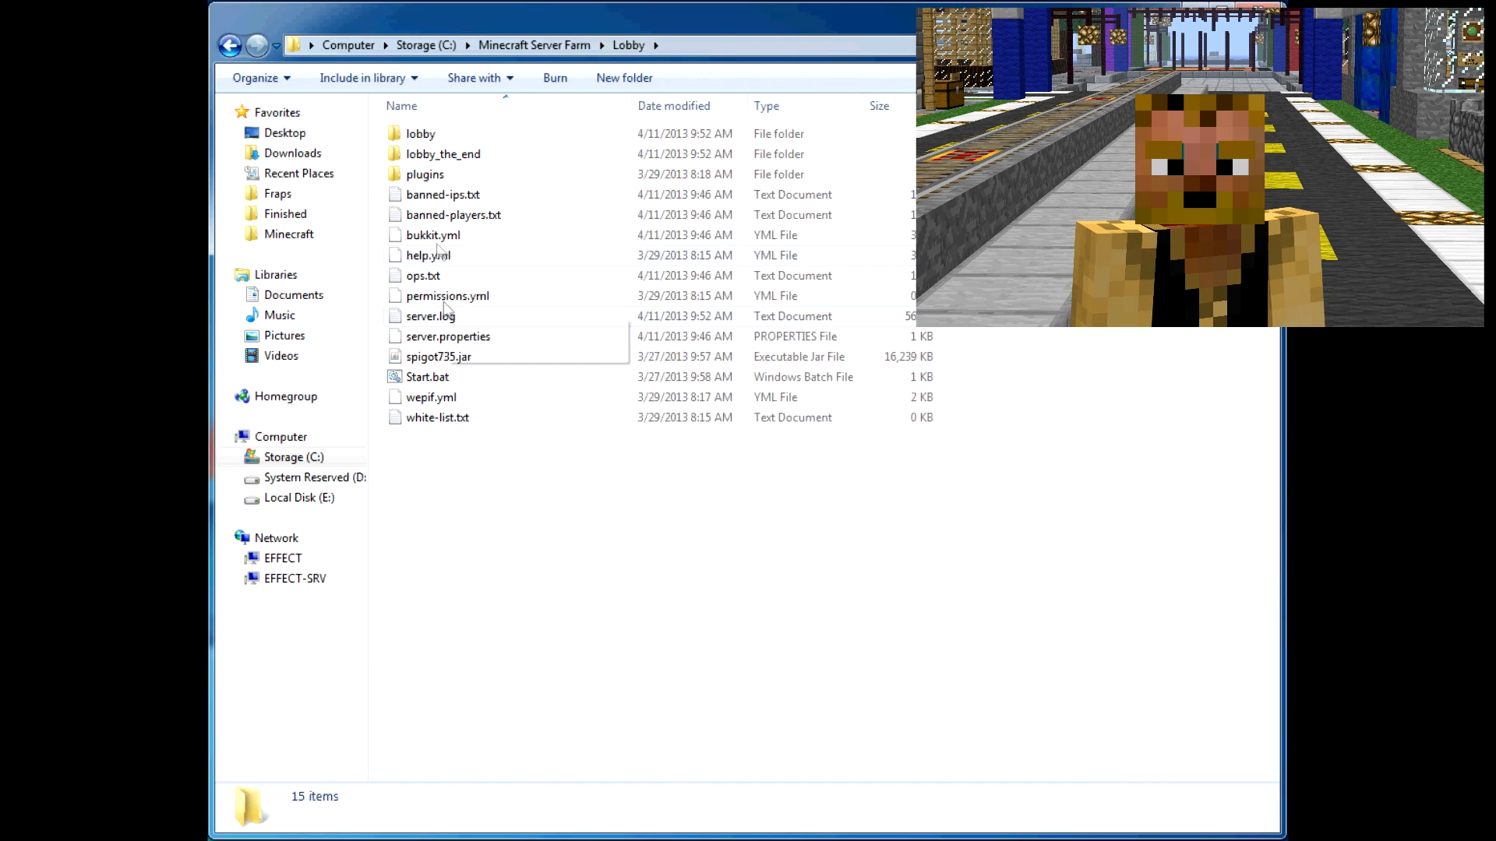
{"action": "right_click", "coordinate": [447, 337]}
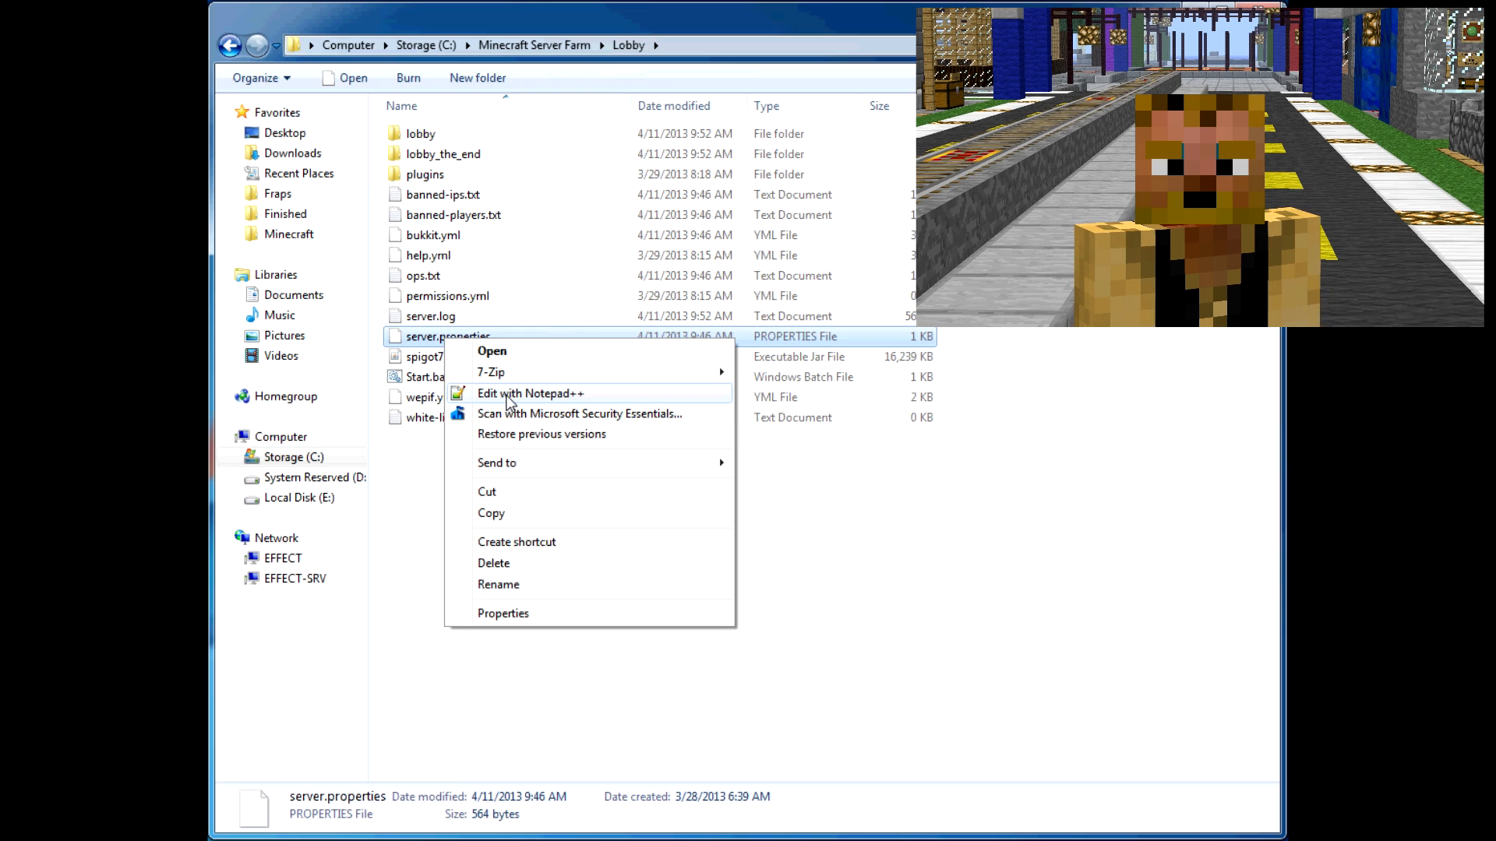
{"action": "left_click", "coordinate": [530, 393]}
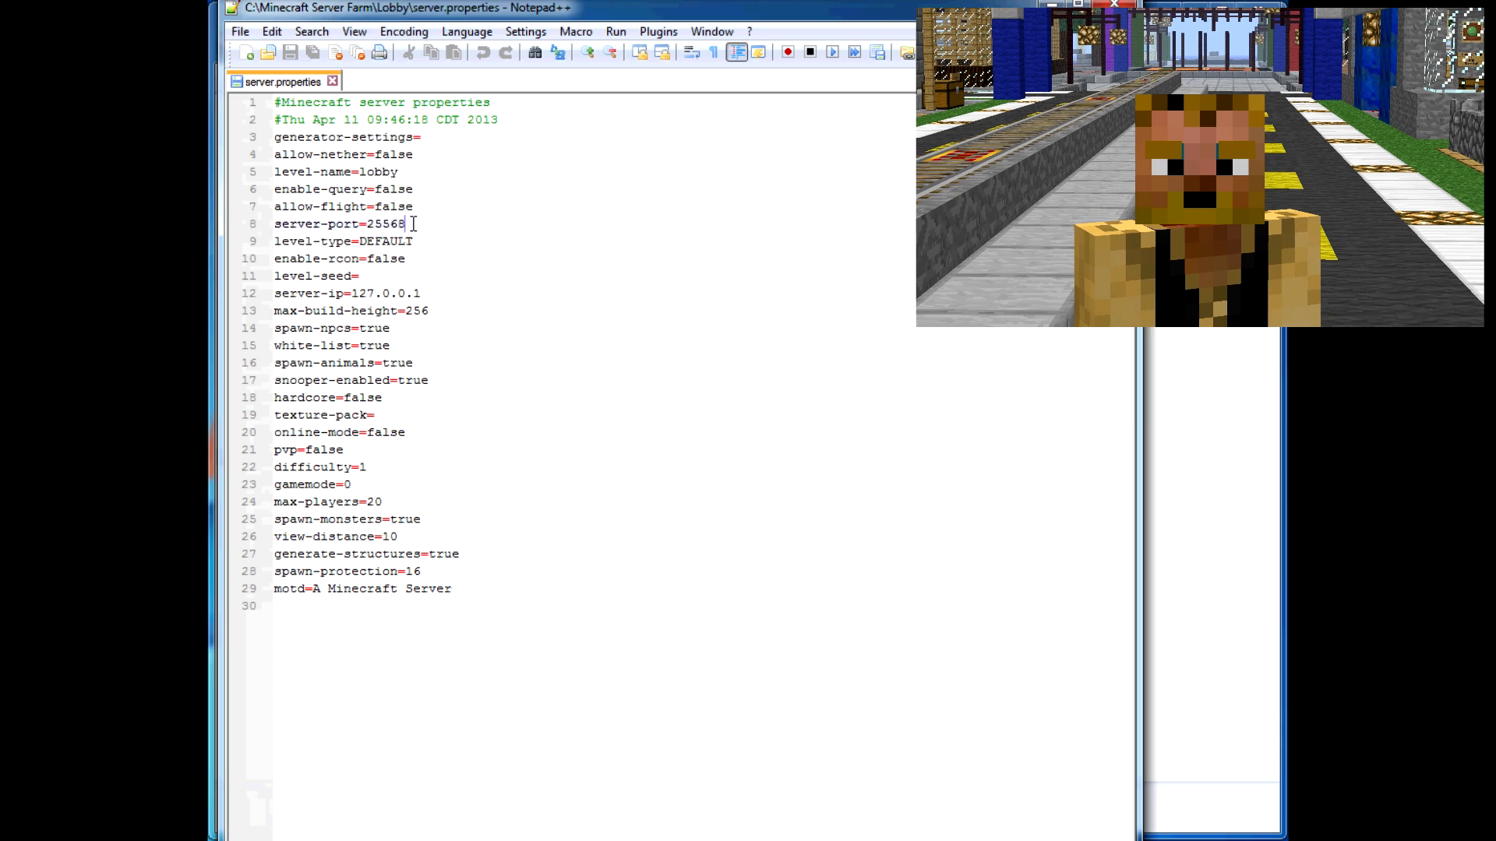
Check the Lobby server-port 25568 and the online-mode=false setting
{"action": "double_click", "coordinate": [382, 223]}
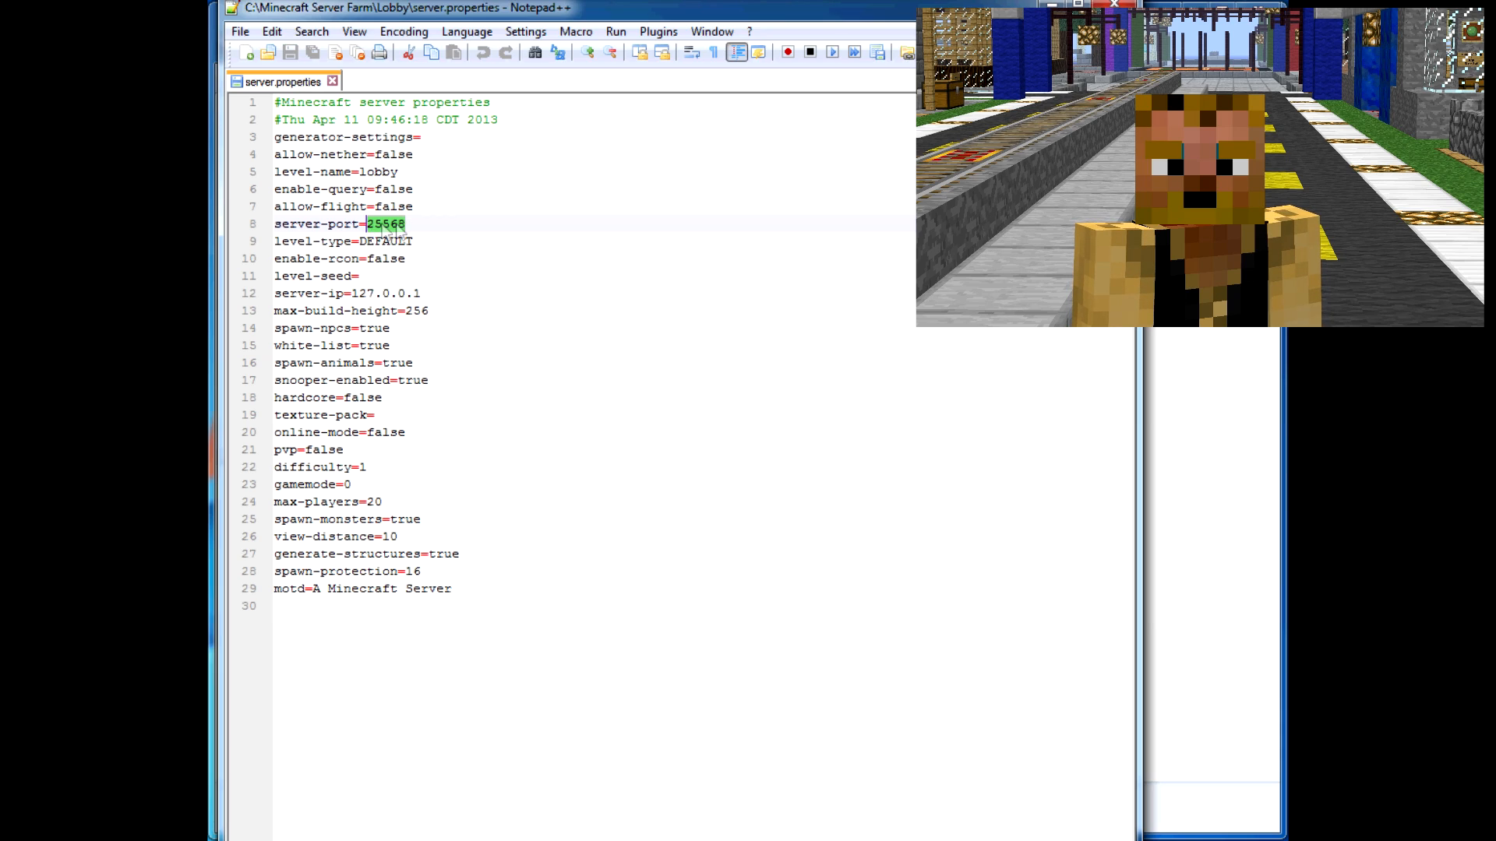
{"action": "left_click", "coordinate": [381, 293]}
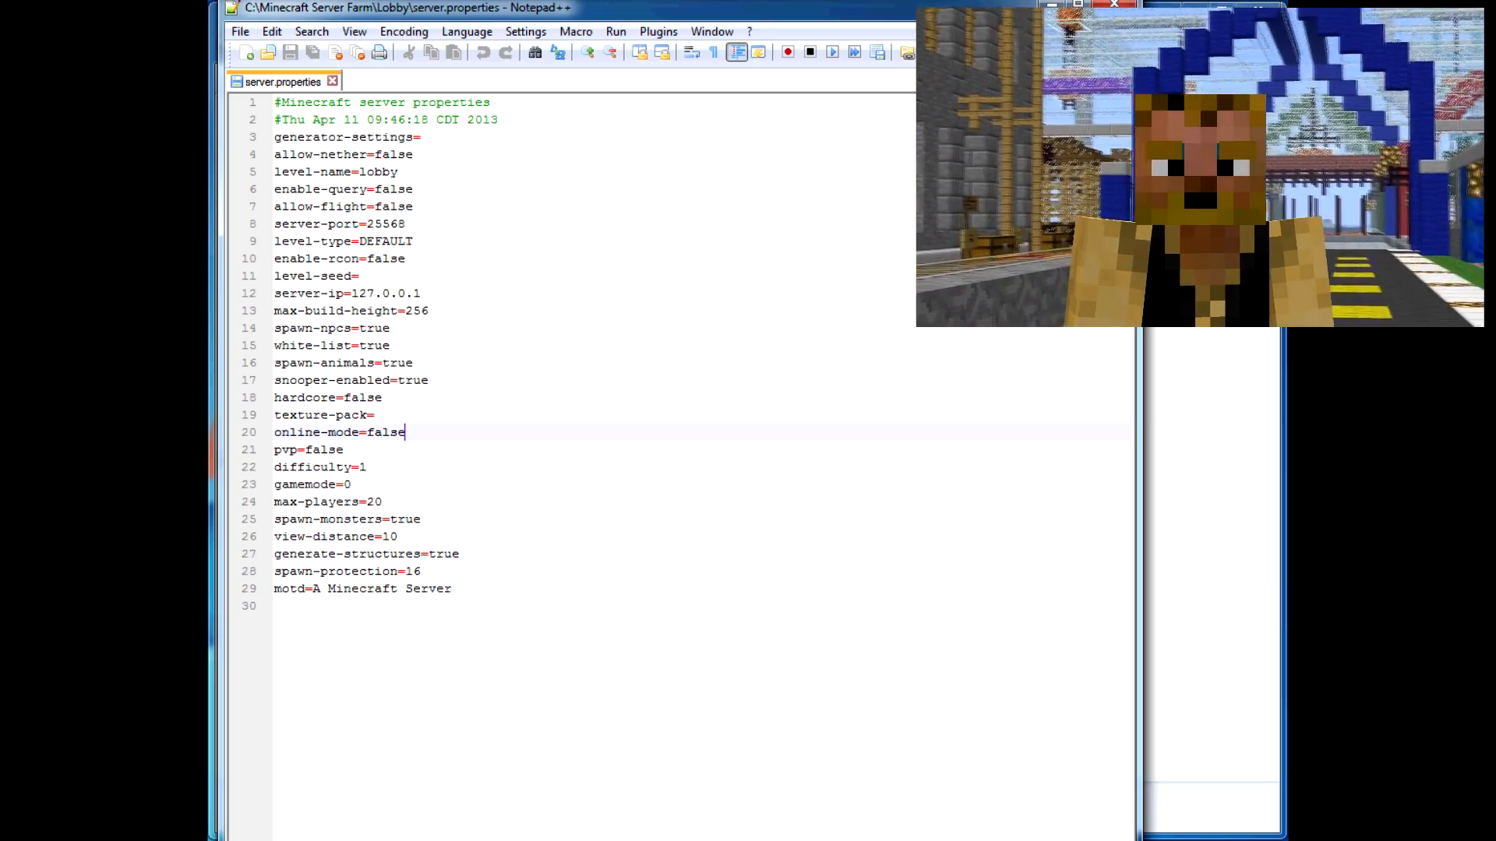
{"action": "left_click", "coordinate": [247, 53]}
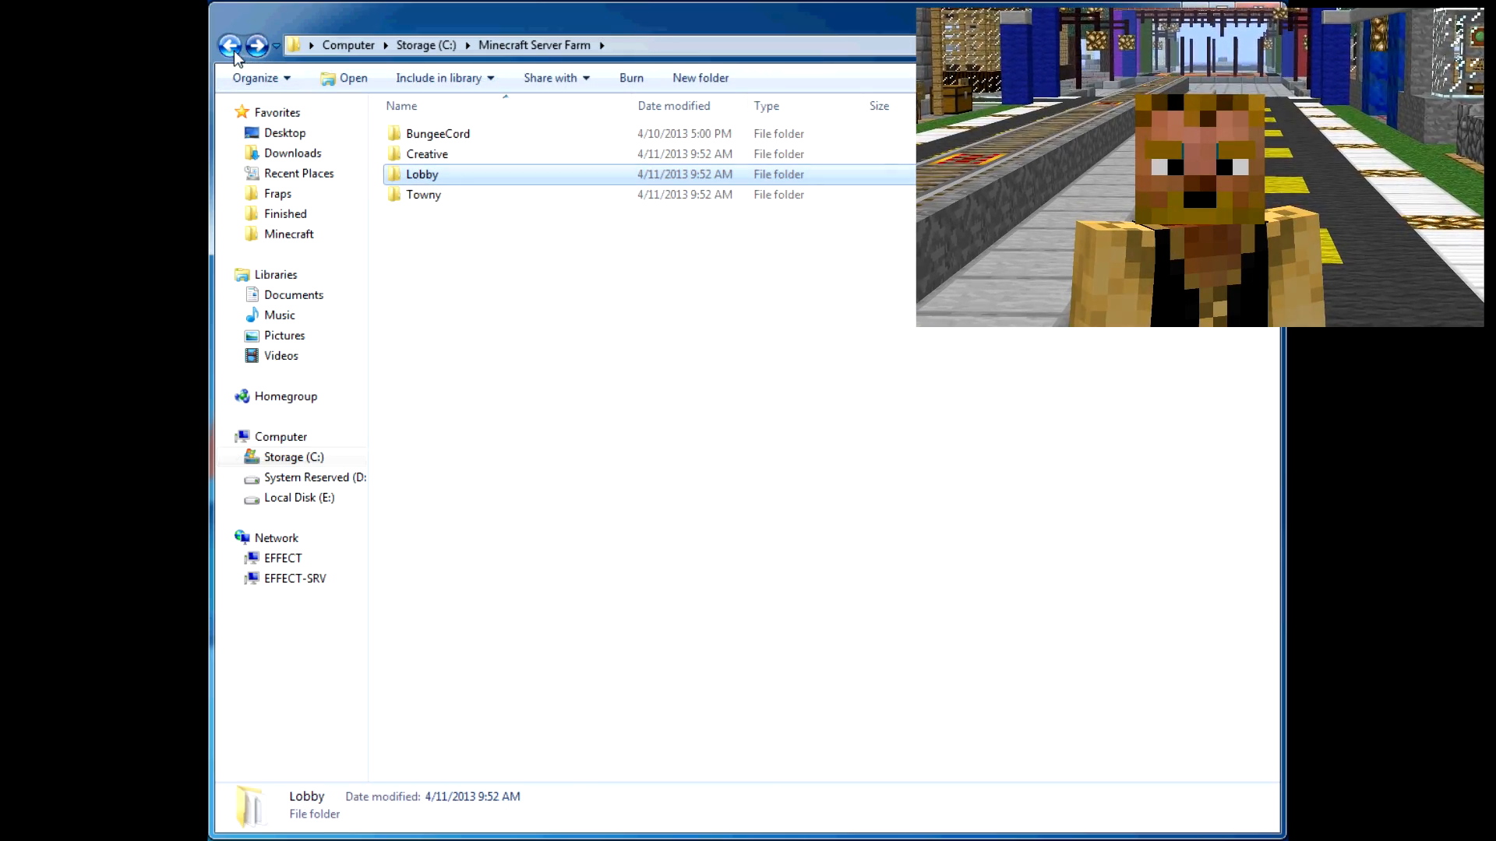
Start the BungeeCord proxy on port 25565, then launch Creative's Start.bat
{"action": "double_click", "coordinate": [438, 134]}
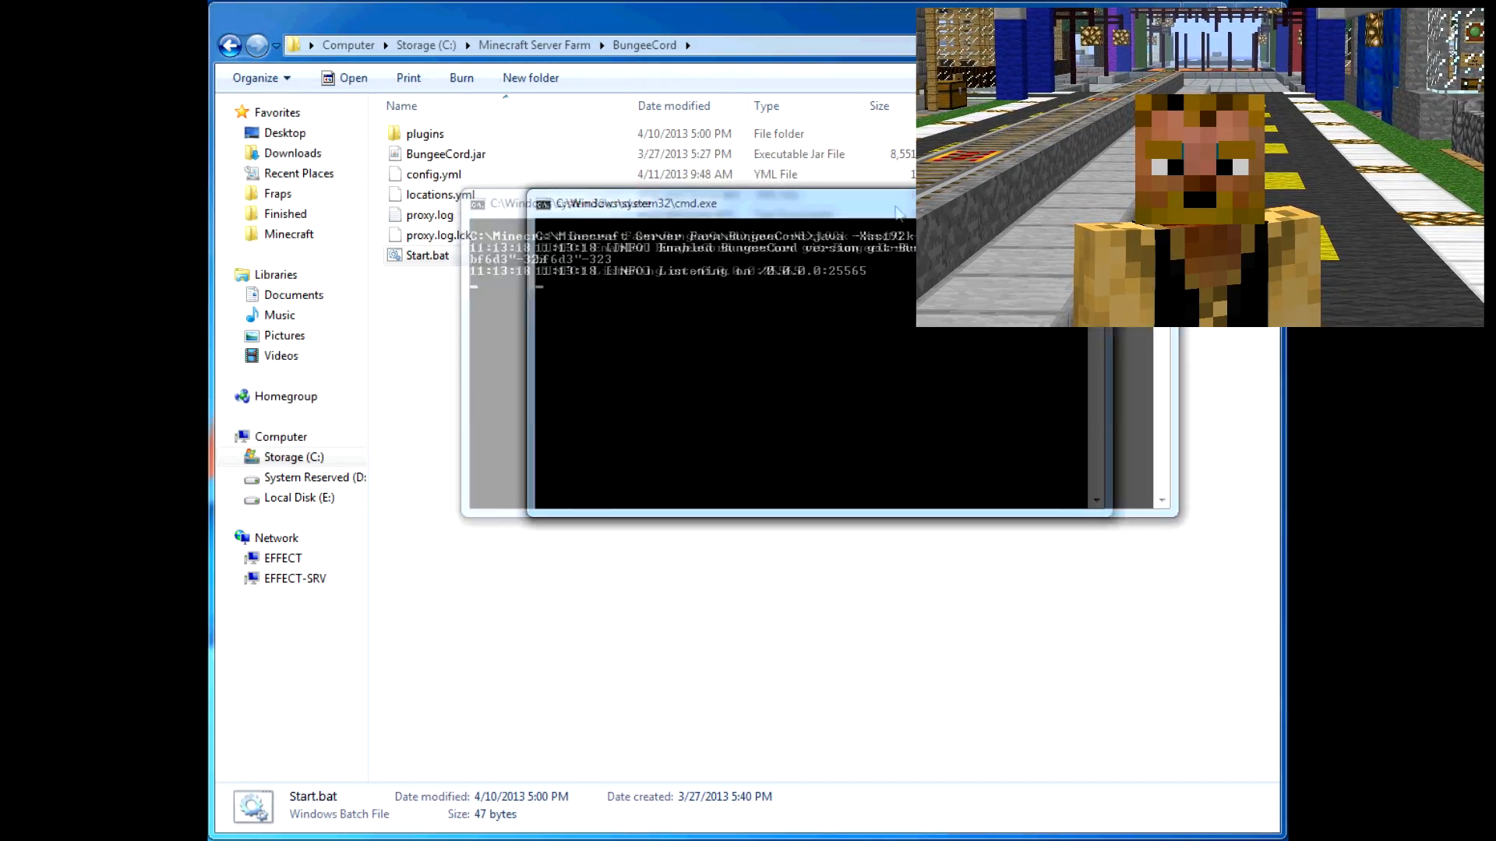
{"action": "left_click", "coordinate": [231, 45]}
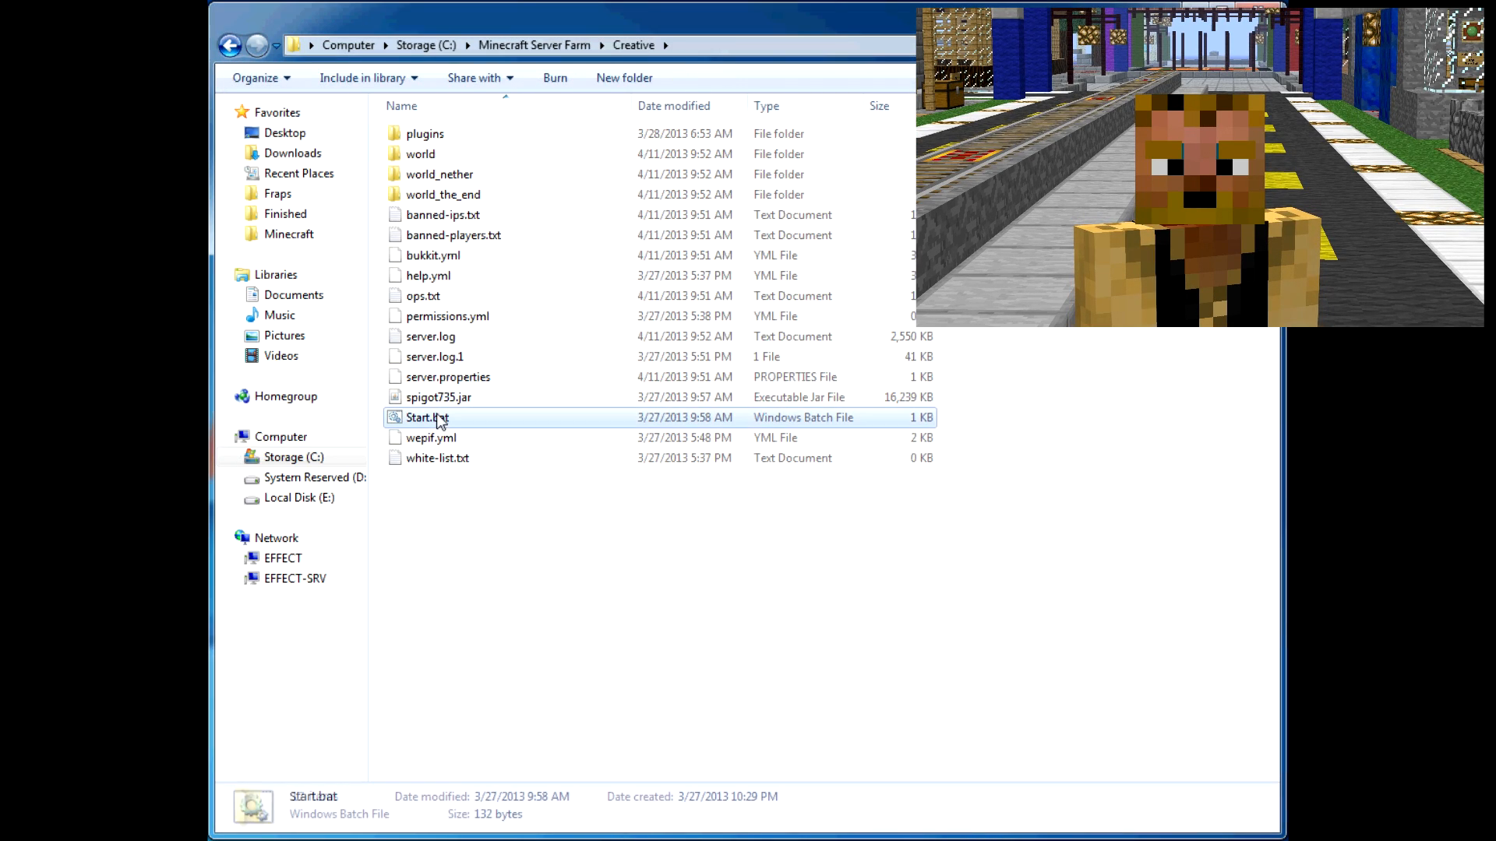
{"action": "double_click", "coordinate": [427, 417]}
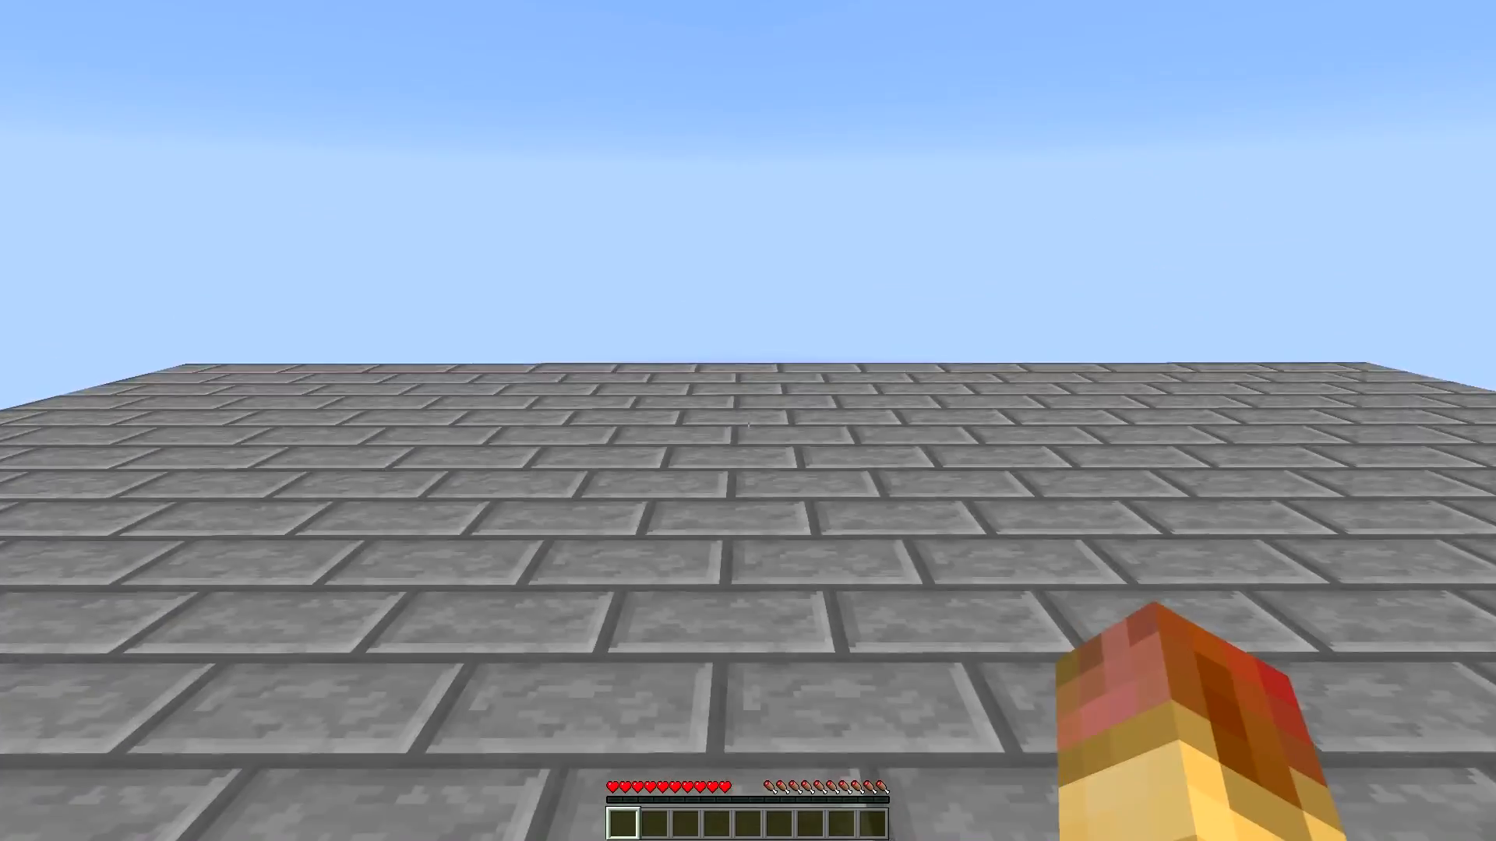
{"action": "mouse_move", "coordinate": [748, 421]}
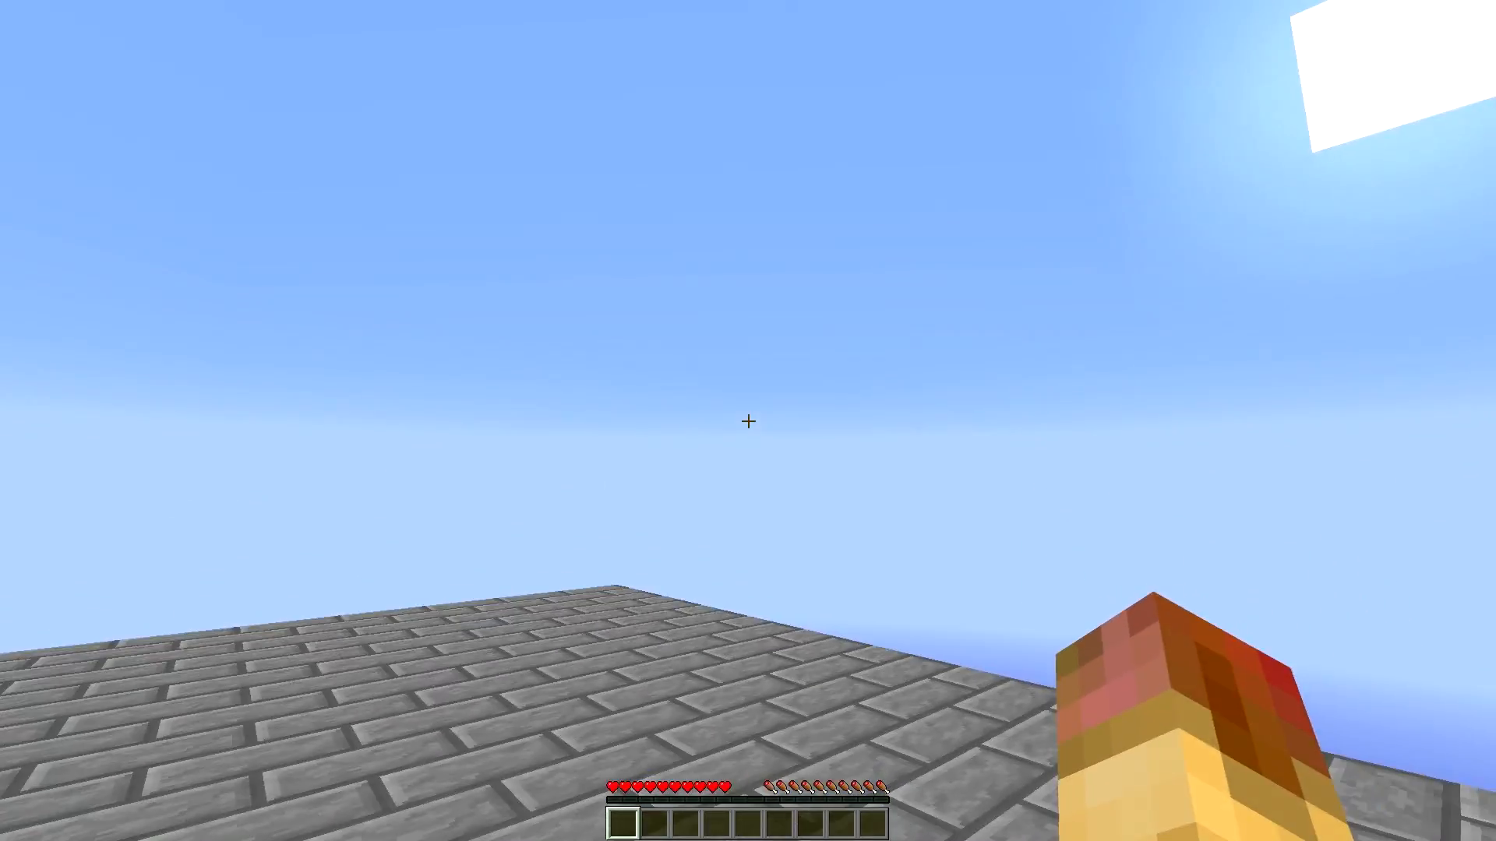